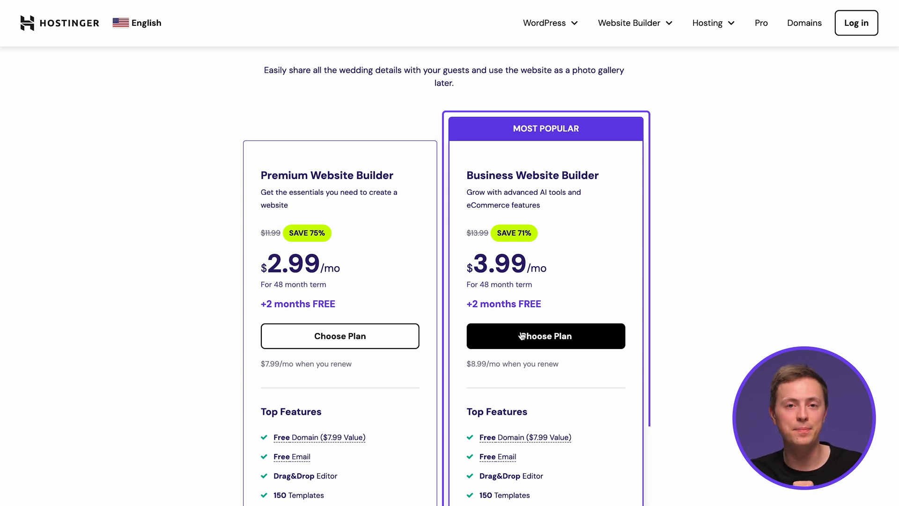
- Apply coupon WB10 to the 48-month Business plan order, bringing the total to $172.37
click(545, 335)
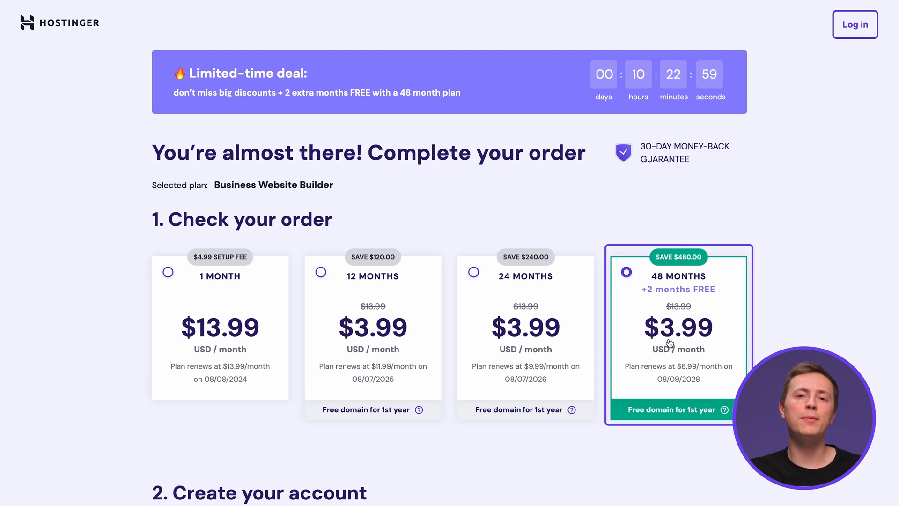
mouse_move(676, 330)
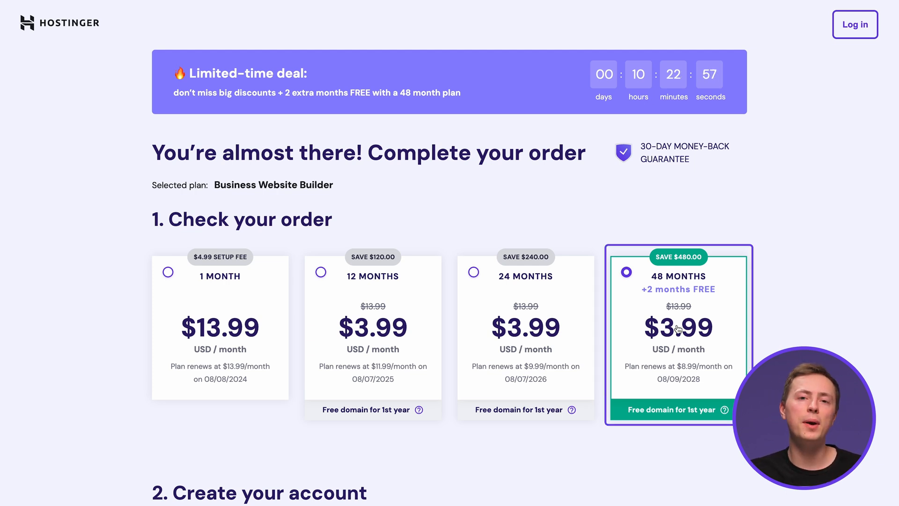
scroll(down, 3)
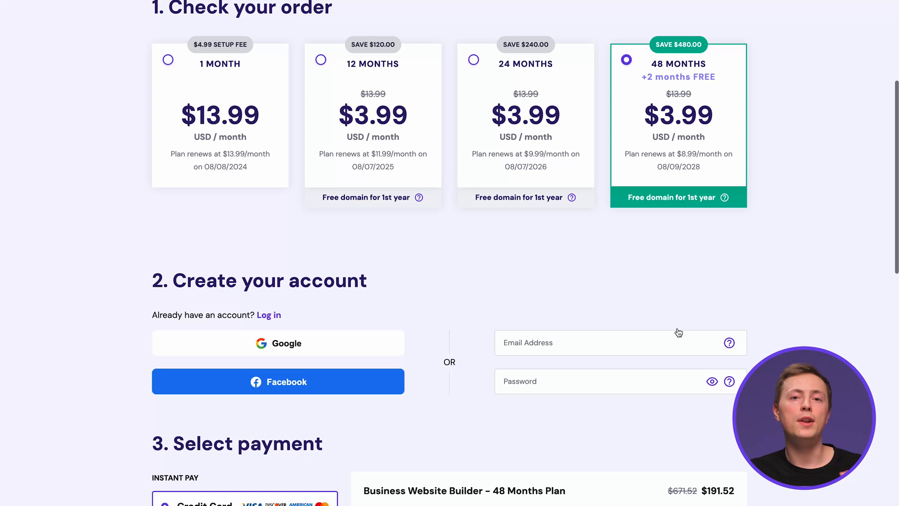
scroll(down, 3)
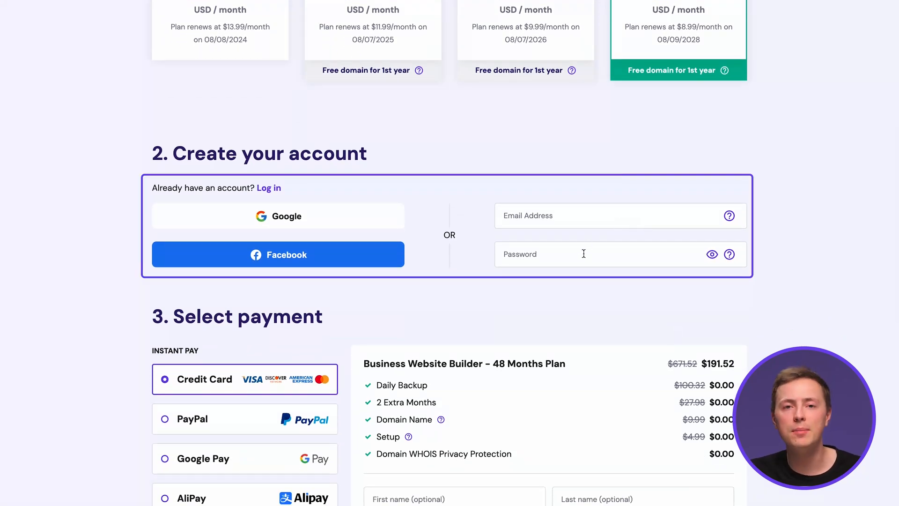
scroll(down, 3)
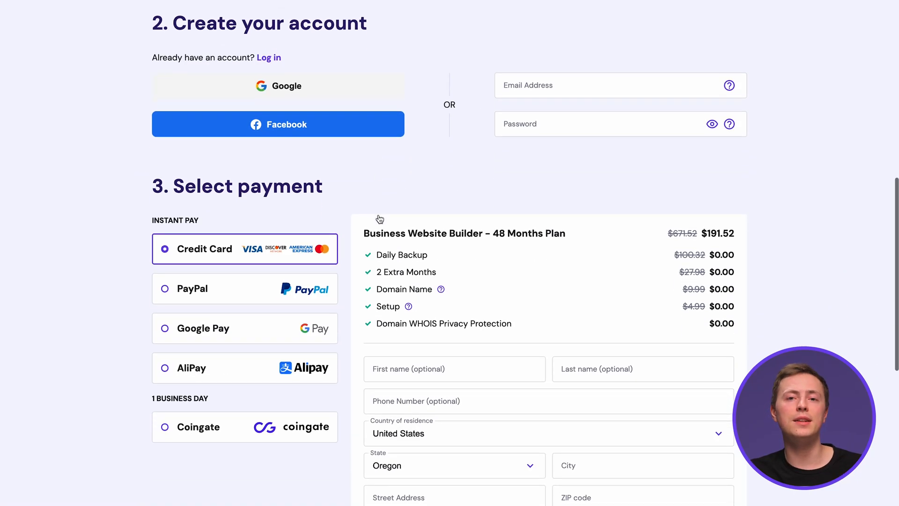
scroll(down, 3)
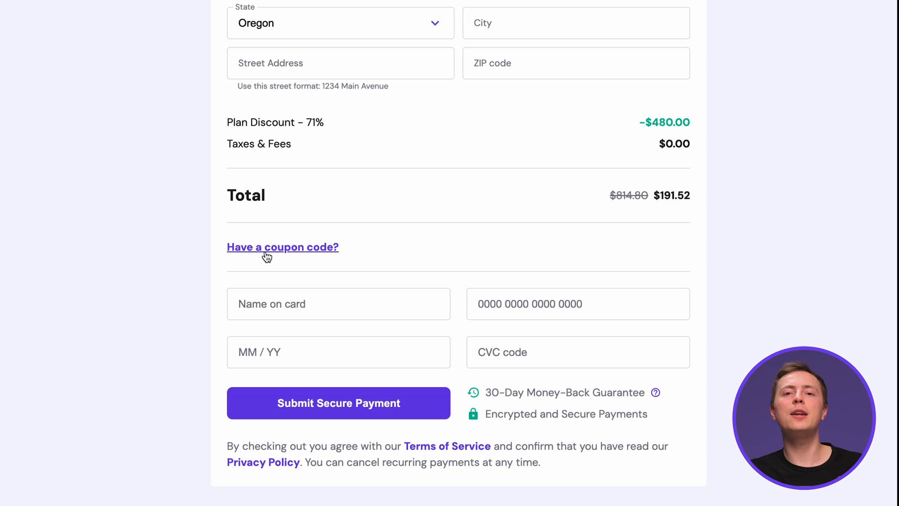
click(281, 246)
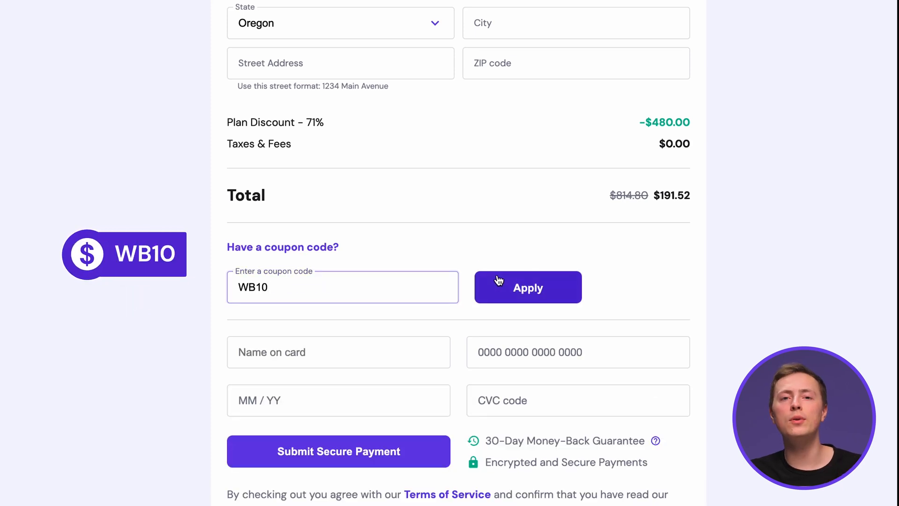
click(527, 288)
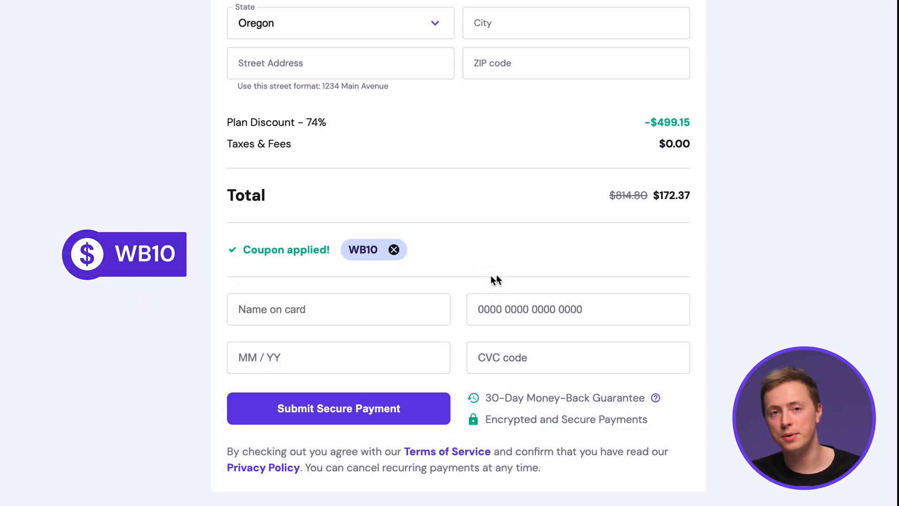
click(339, 408)
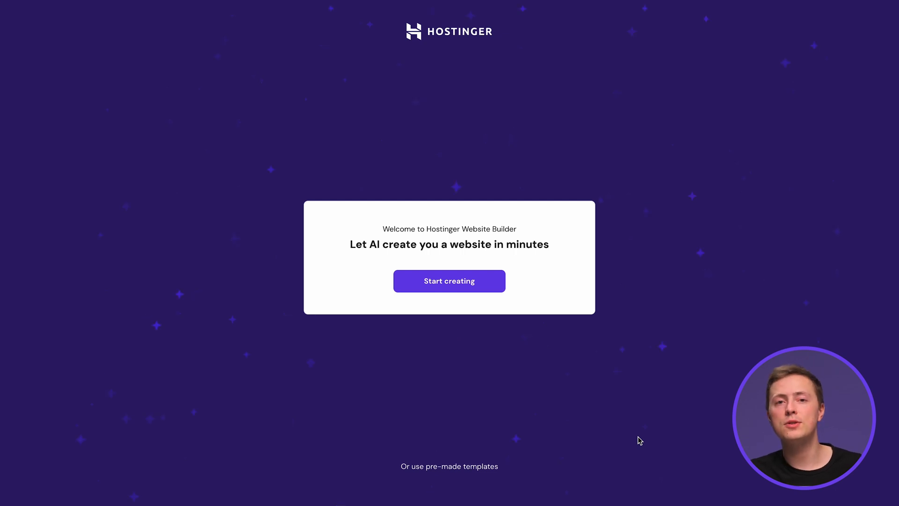
- Generate an AI wedding invitation site of type Wedding invitation for 'Rachel & James'
click(449, 281)
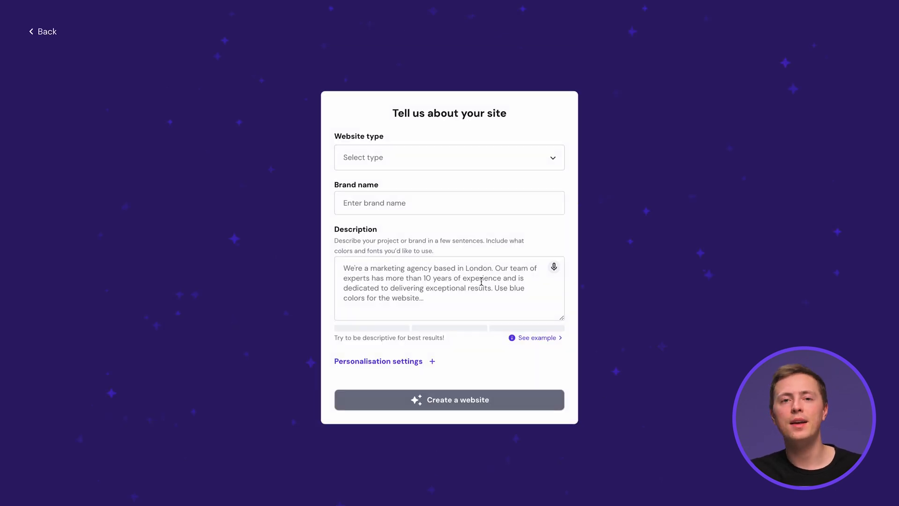
click(448, 157)
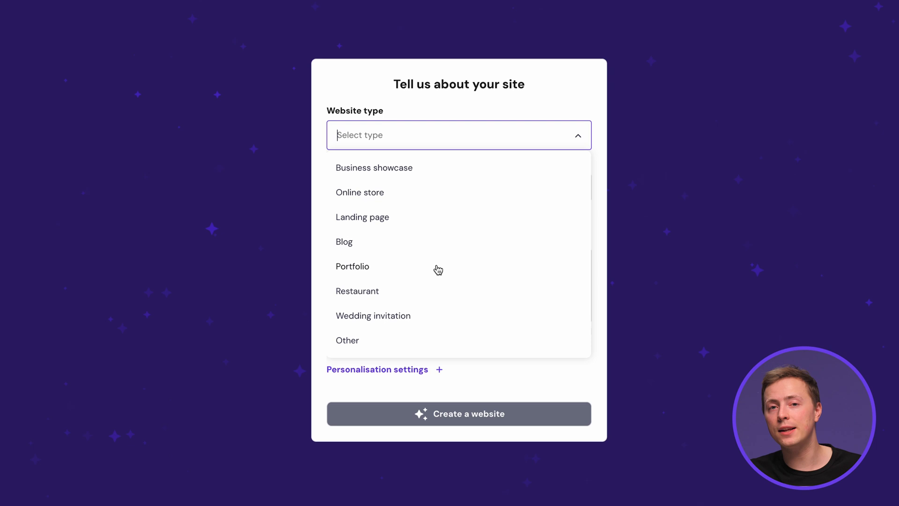
click(372, 316)
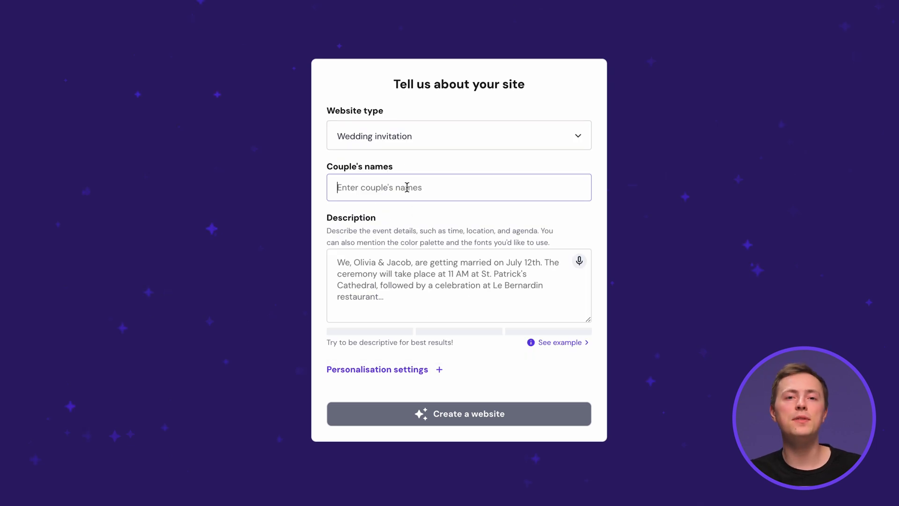
text(Rachel & James)
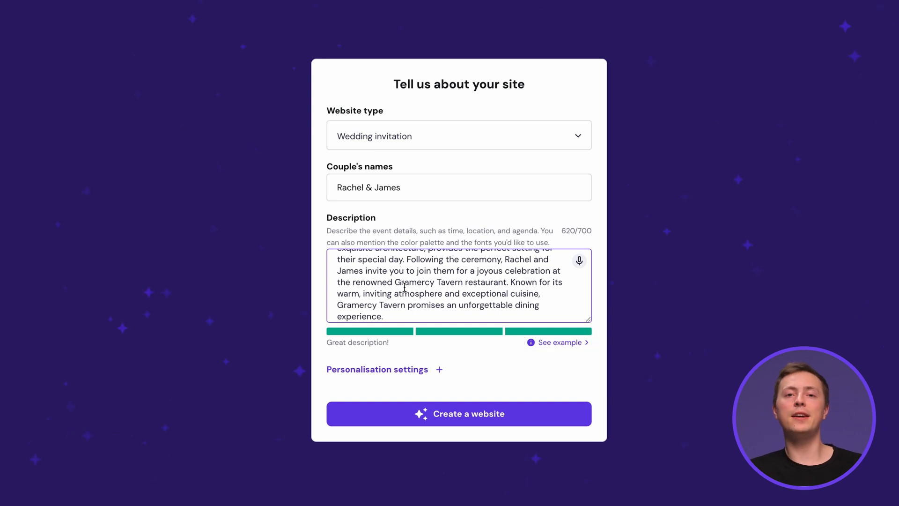
click(377, 369)
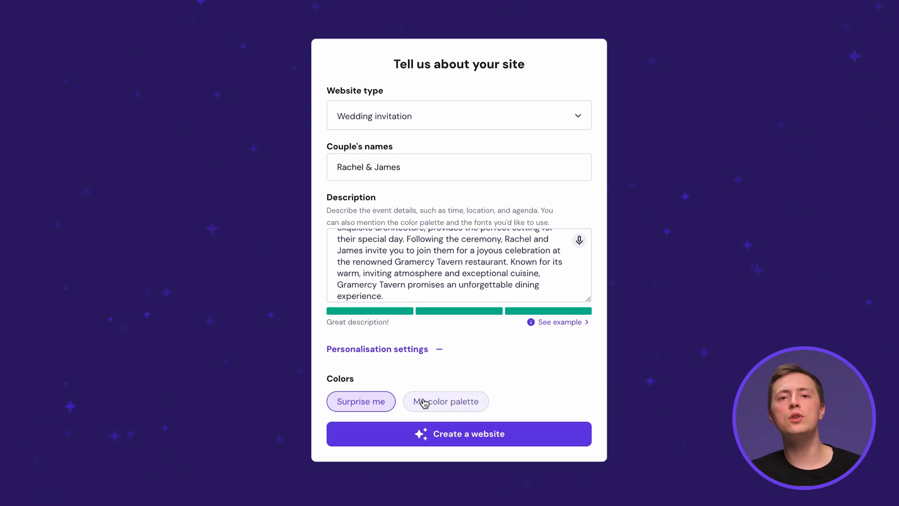
click(445, 401)
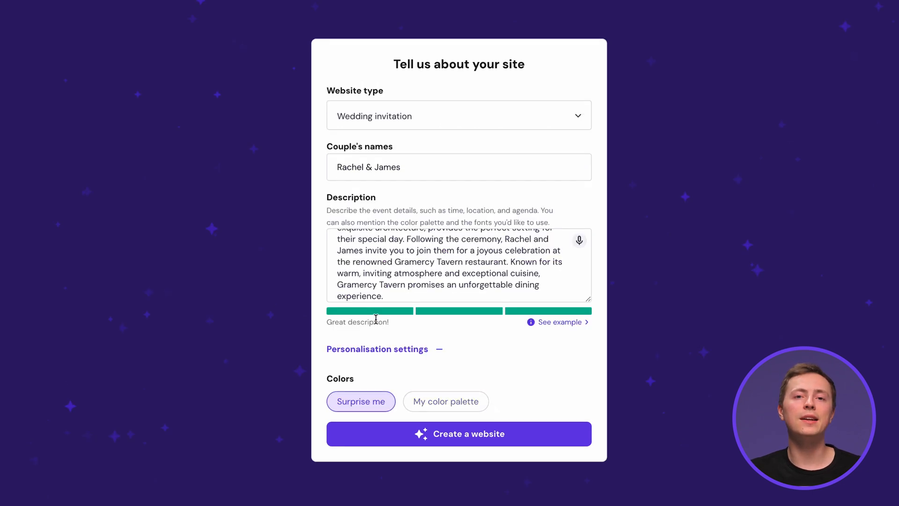
click(459, 434)
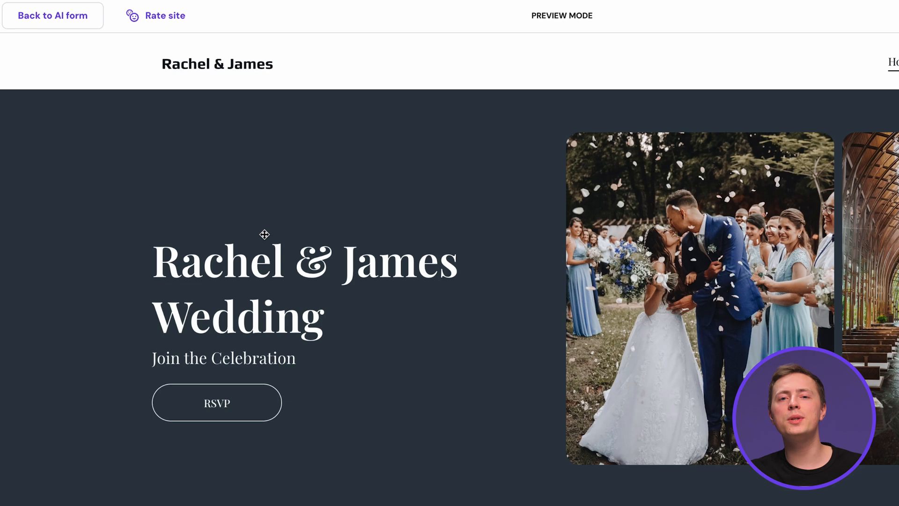
- Enter the editor and reposition the subtitle, RSVP button and church photo tighter under the heading
click(52, 16)
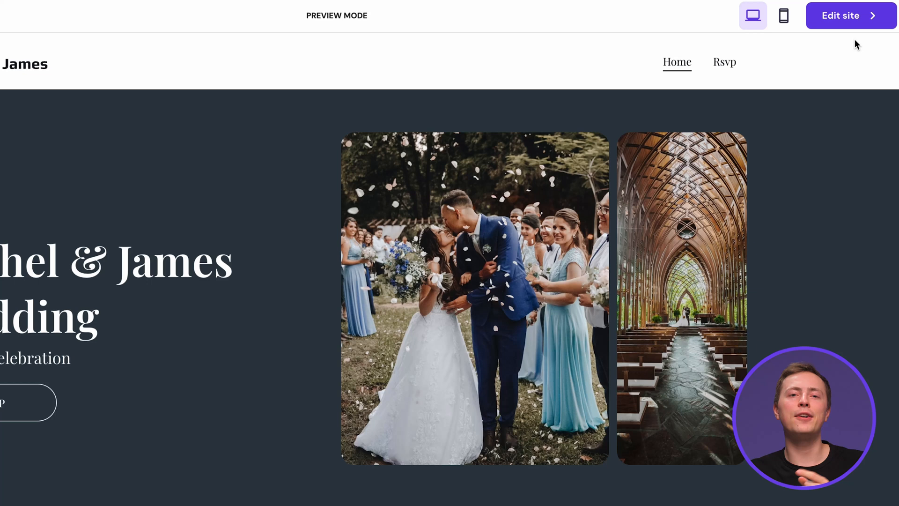
click(850, 16)
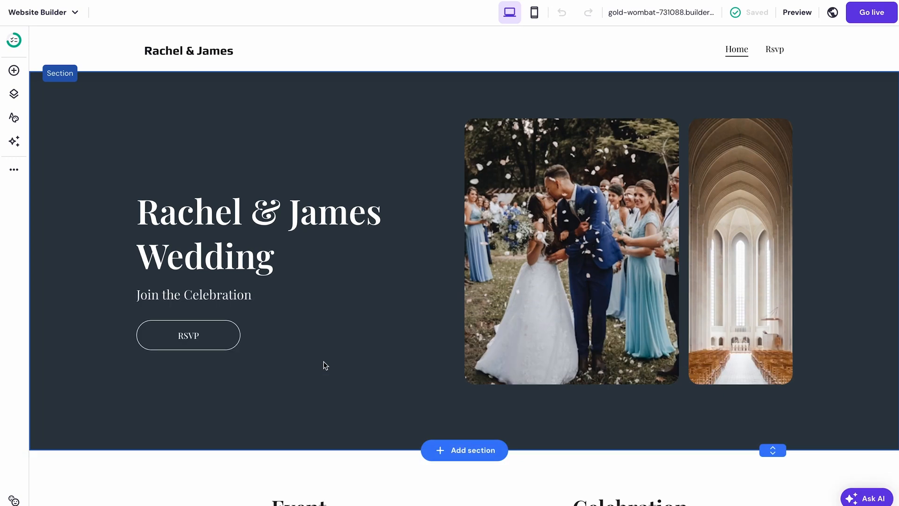
click(259, 249)
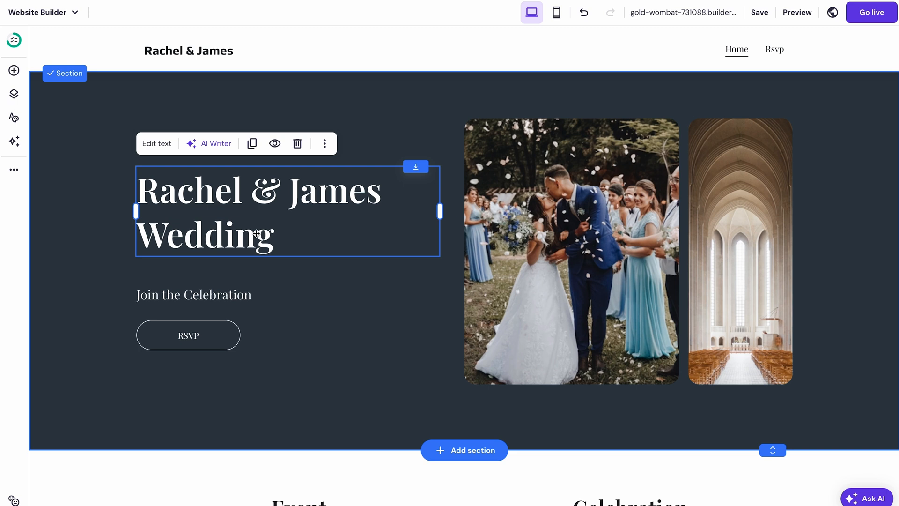
click(193, 294)
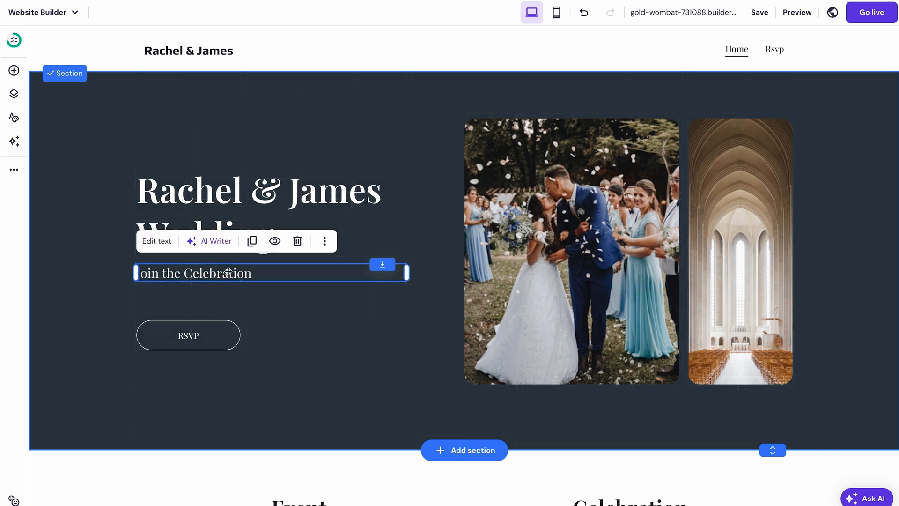
click(554, 252)
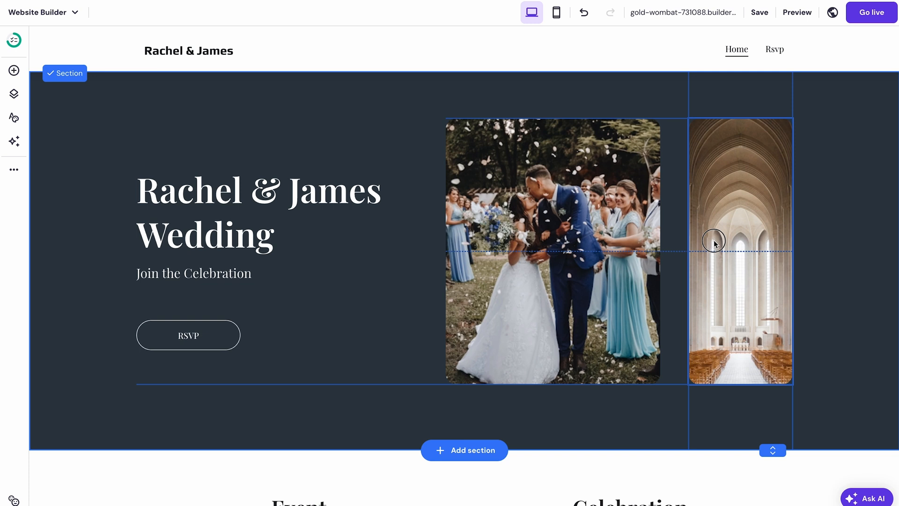
click(740, 241)
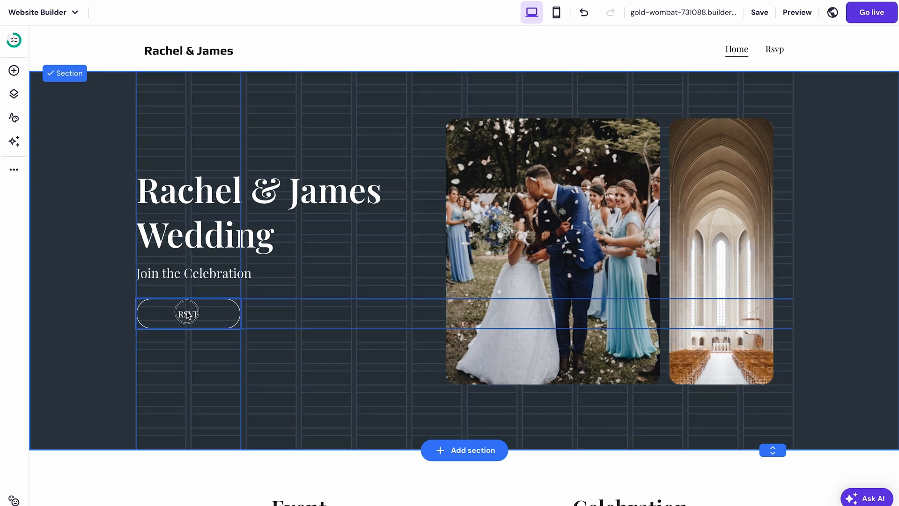
click(188, 312)
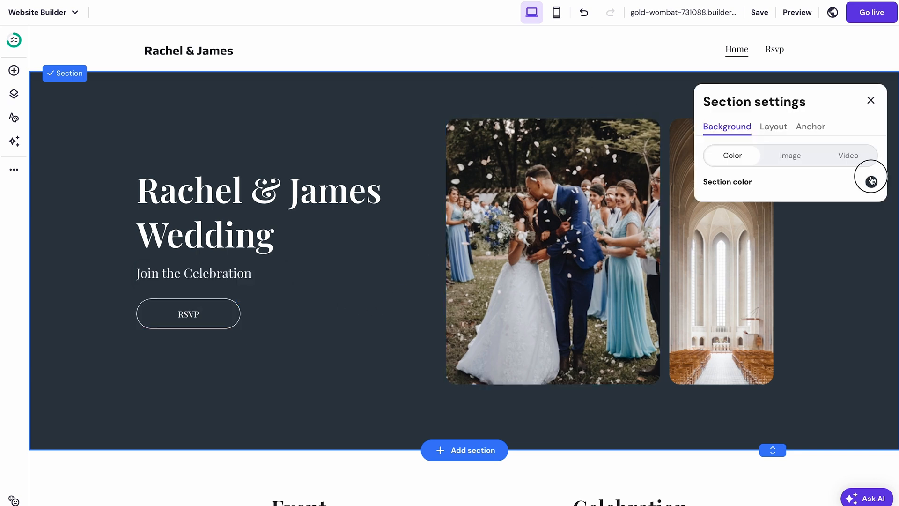
- Give the hero section an ocean-waves video background with 45% overlay and fixed background
click(870, 182)
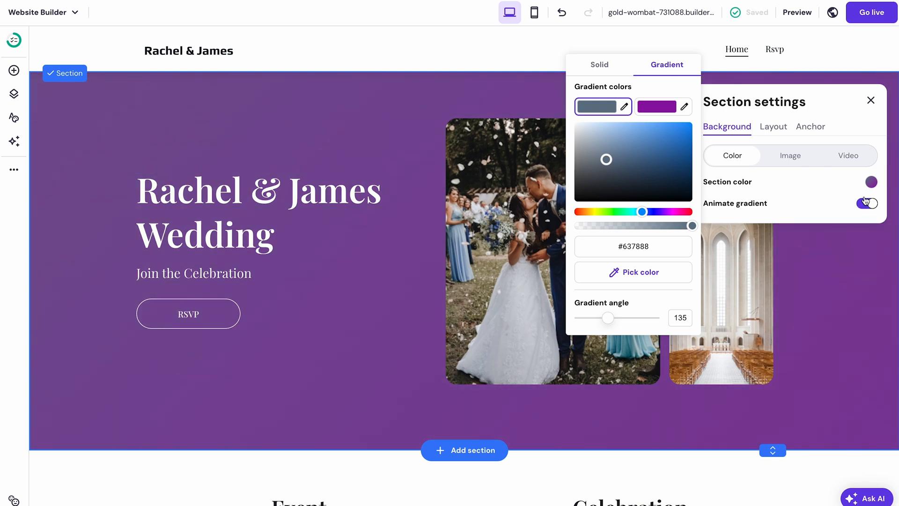
click(847, 155)
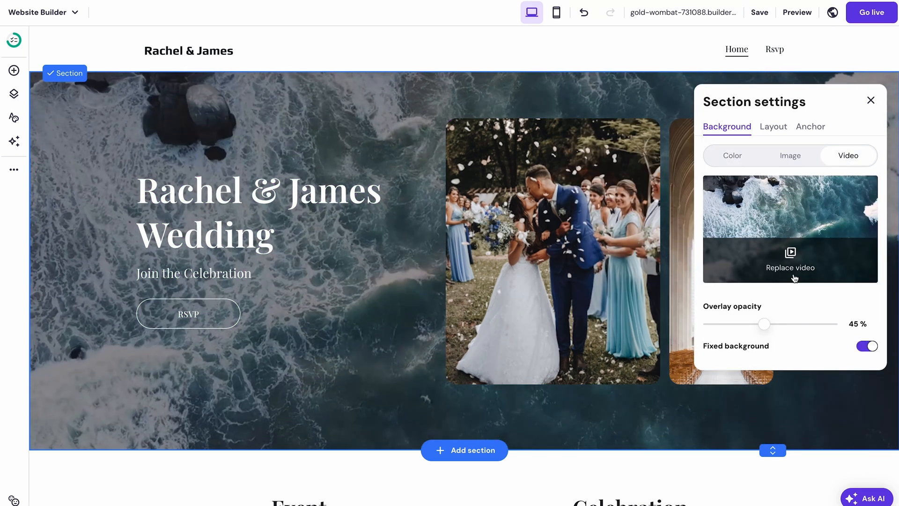
click(789, 267)
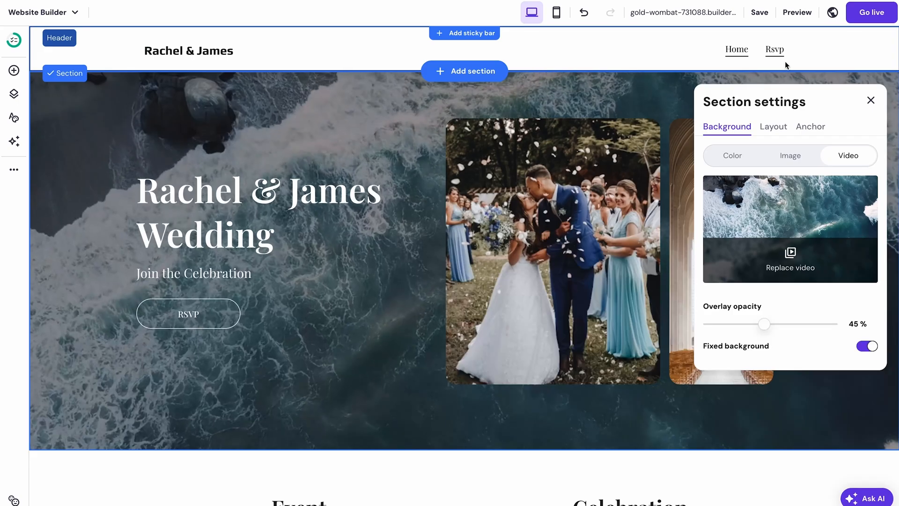
click(870, 100)
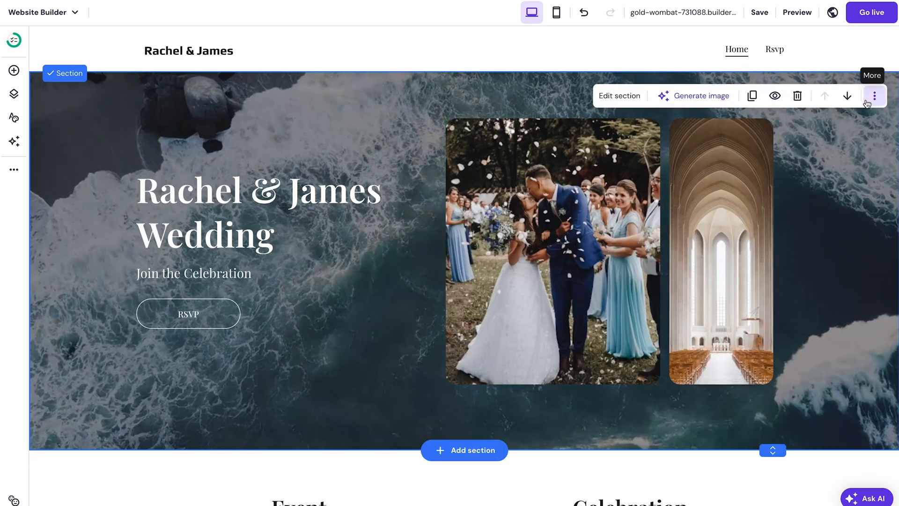
click(193, 273)
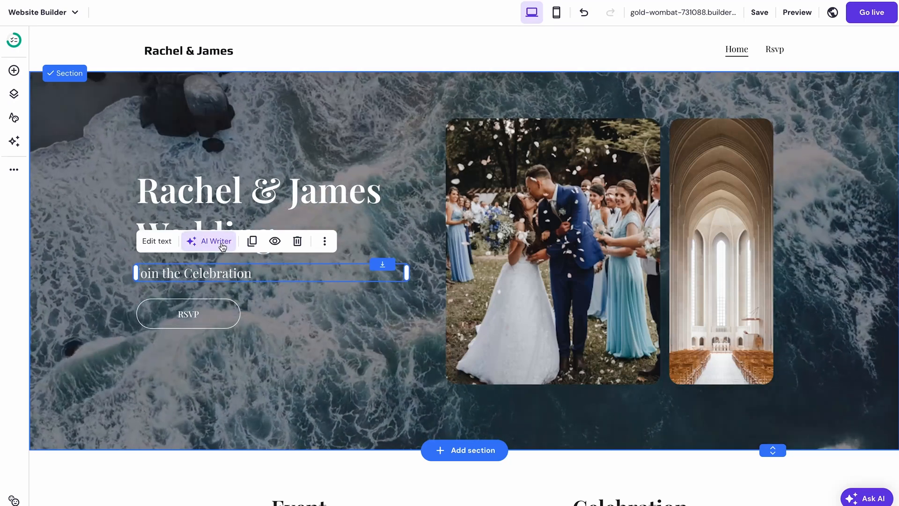
- Write the invitation paragraph with AI Writer and replace the arch photo with the sunset church
click(217, 241)
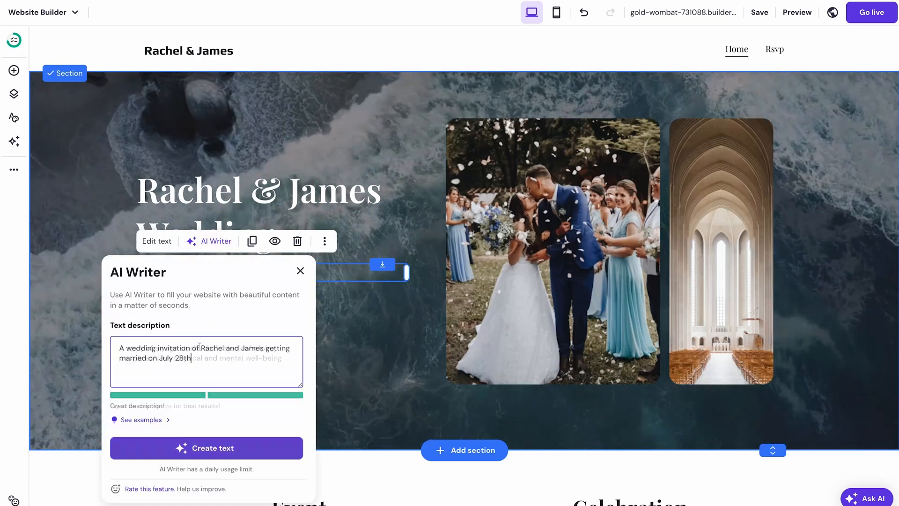
click(206, 448)
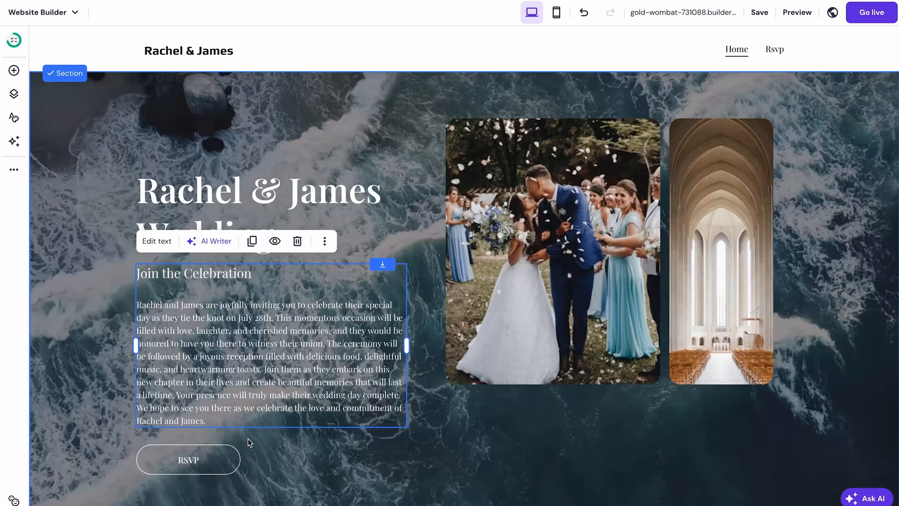
click(721, 252)
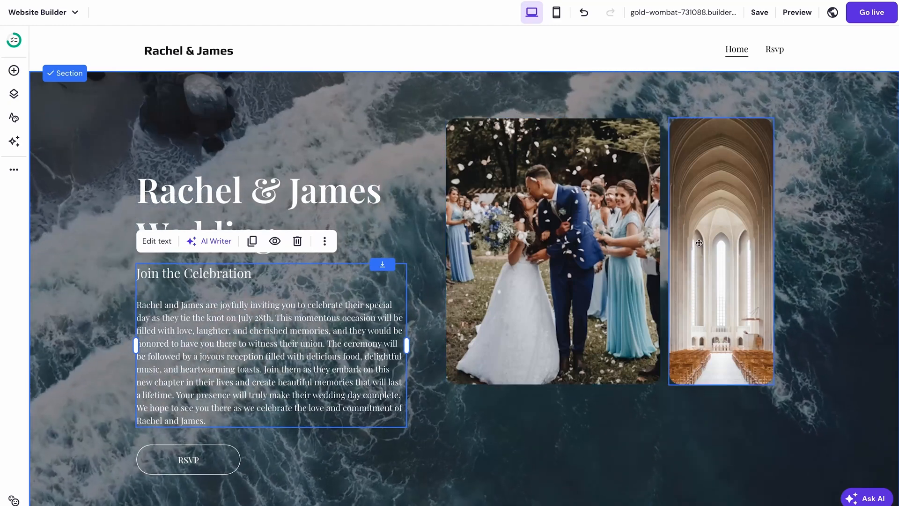
click(721, 249)
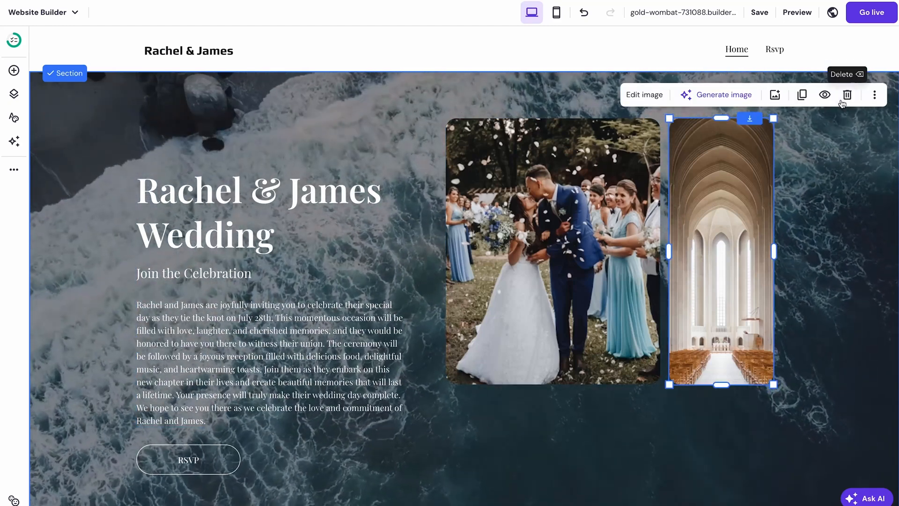
click(847, 96)
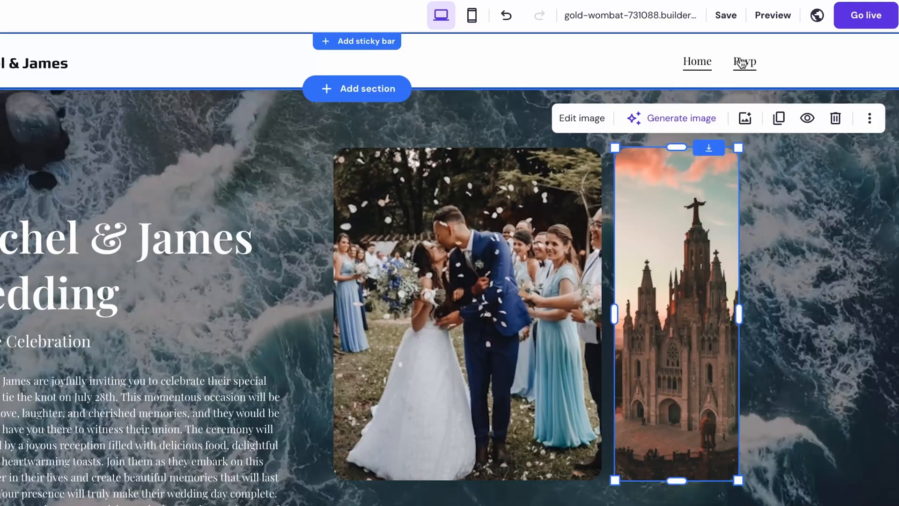
- Add a contact form to the Rsvp page and review its Fields settings
click(744, 62)
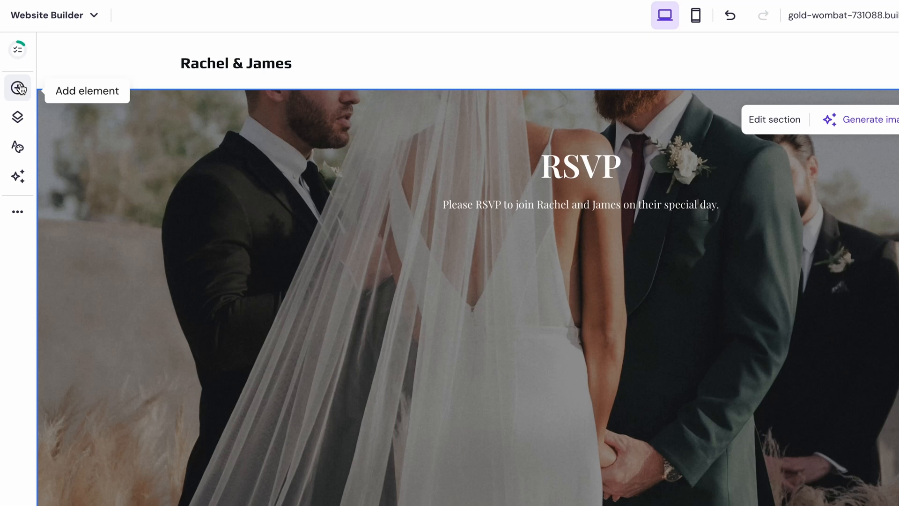
click(17, 88)
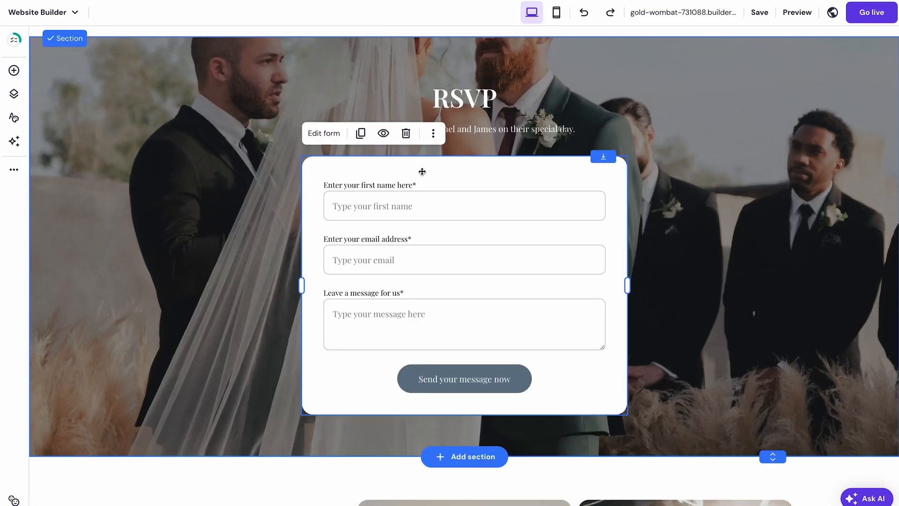
click(323, 132)
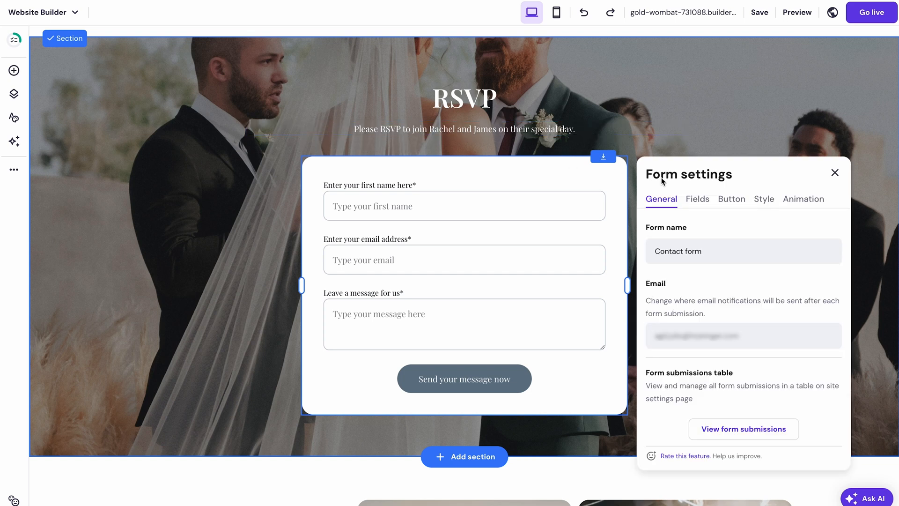
click(697, 198)
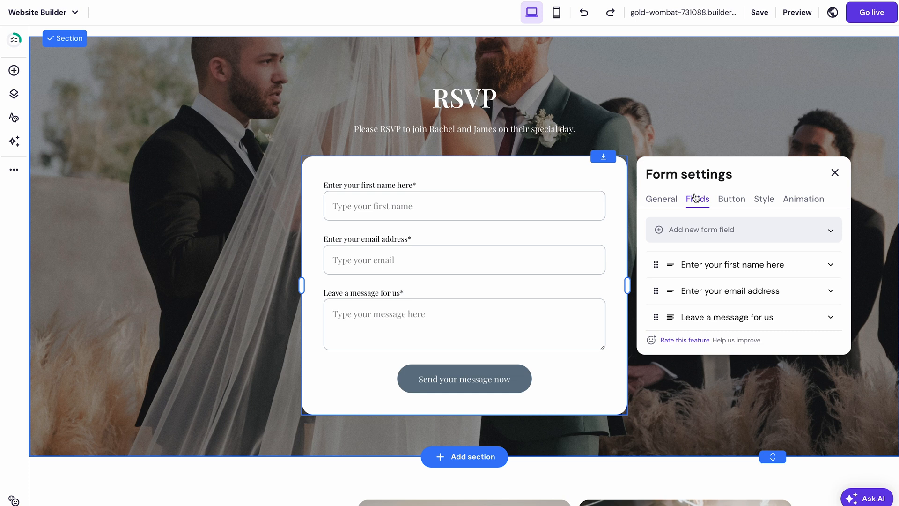
- Return to the form's General settings and view the submissions overview showing 0 submissions
click(759, 12)
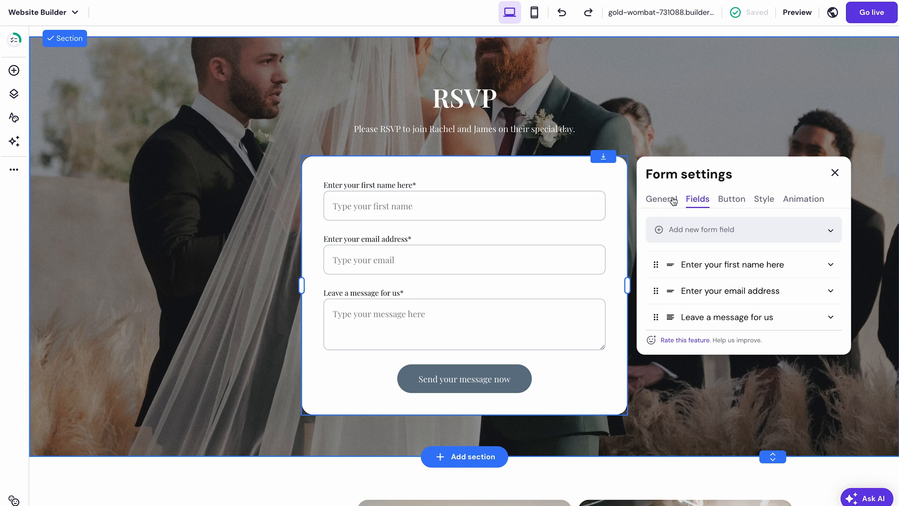
click(660, 199)
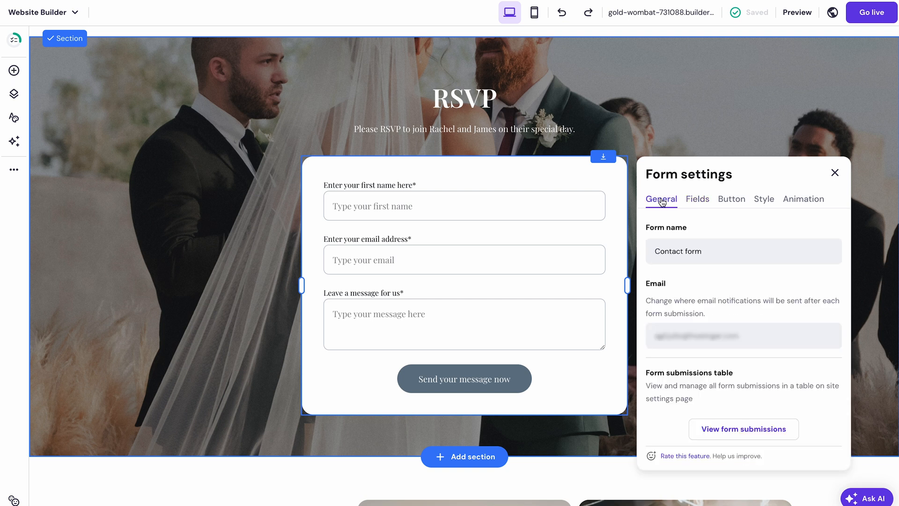
mouse_move(742, 429)
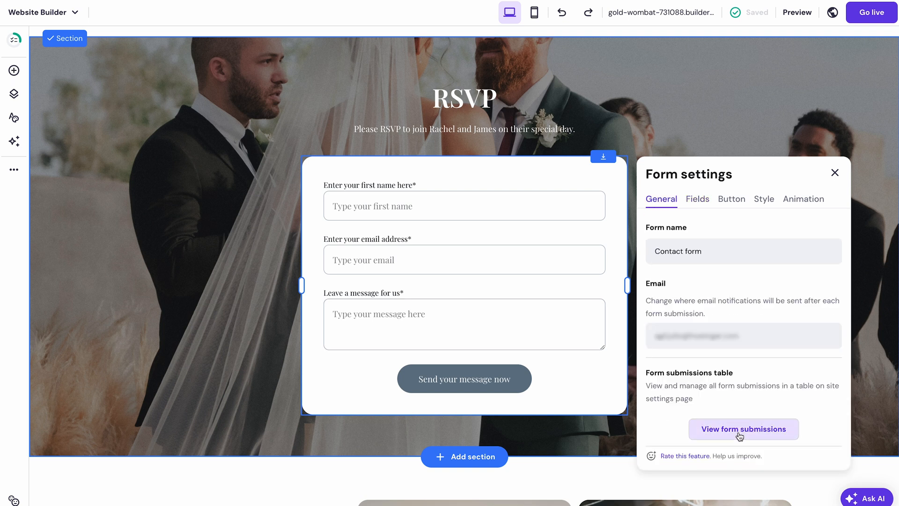
click(742, 429)
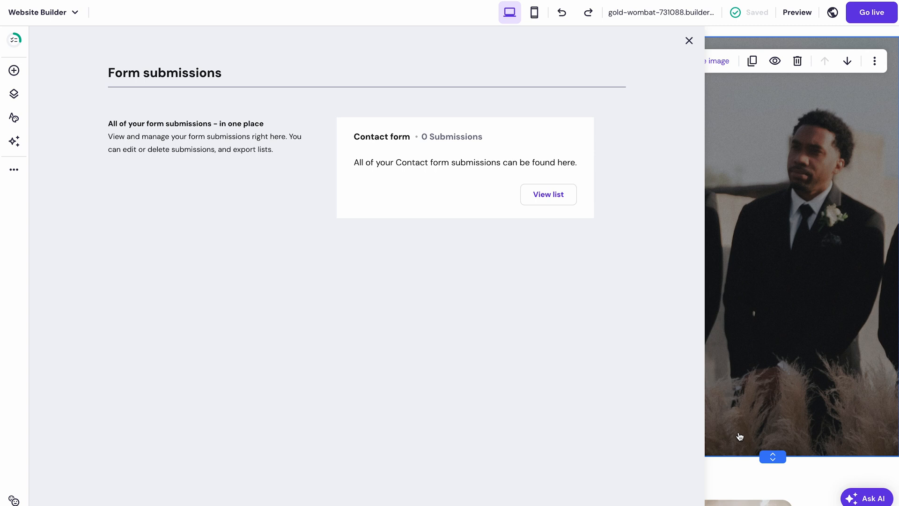
- Add a new page from the Services template and name it 'Gallery'
click(688, 41)
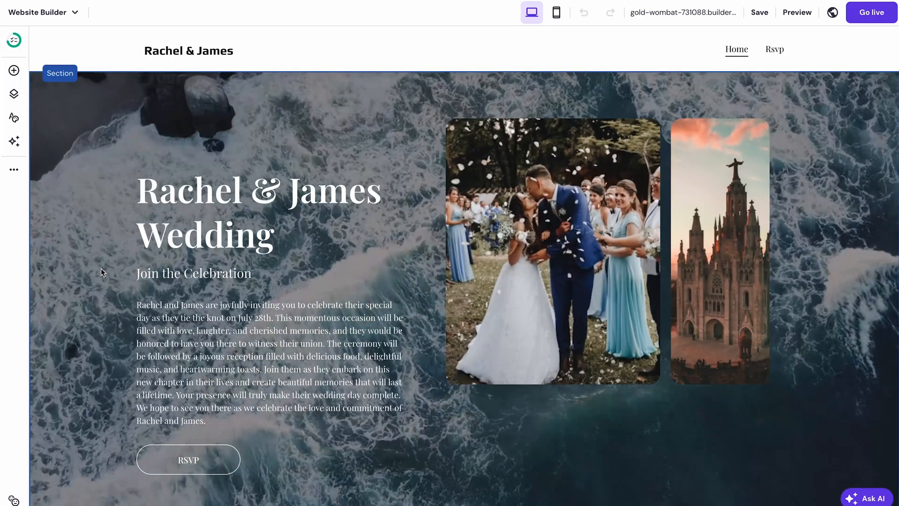
click(14, 111)
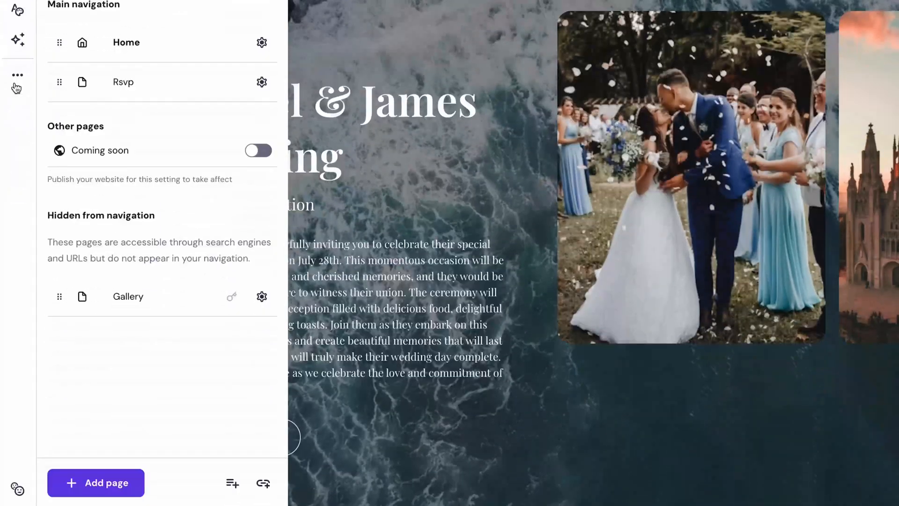
click(96, 482)
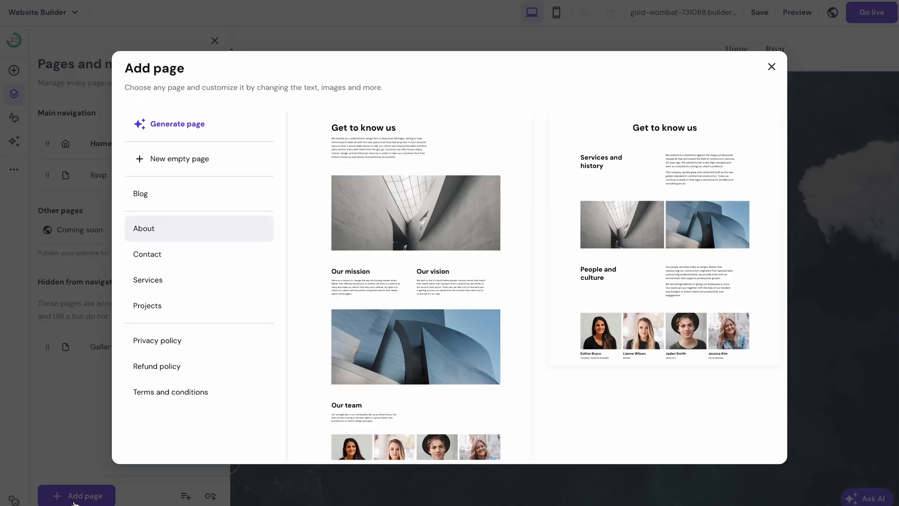
mouse_move(232, 119)
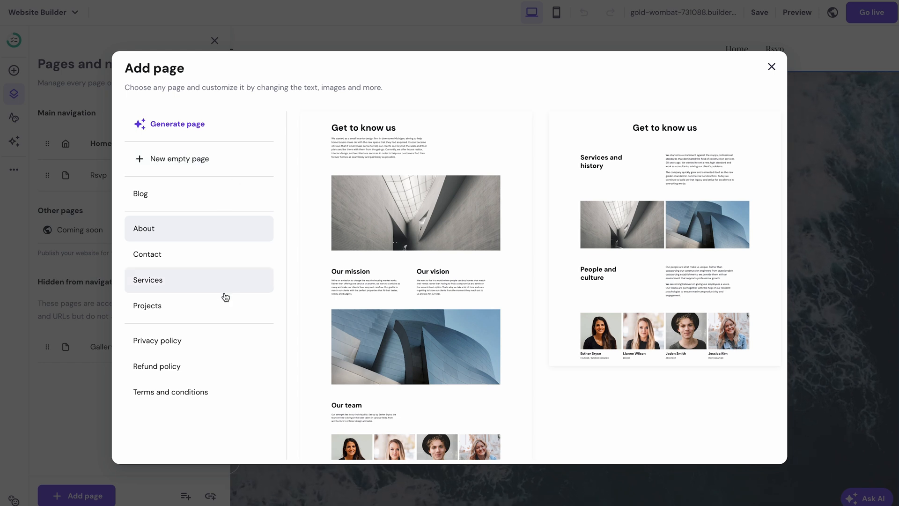
click(148, 280)
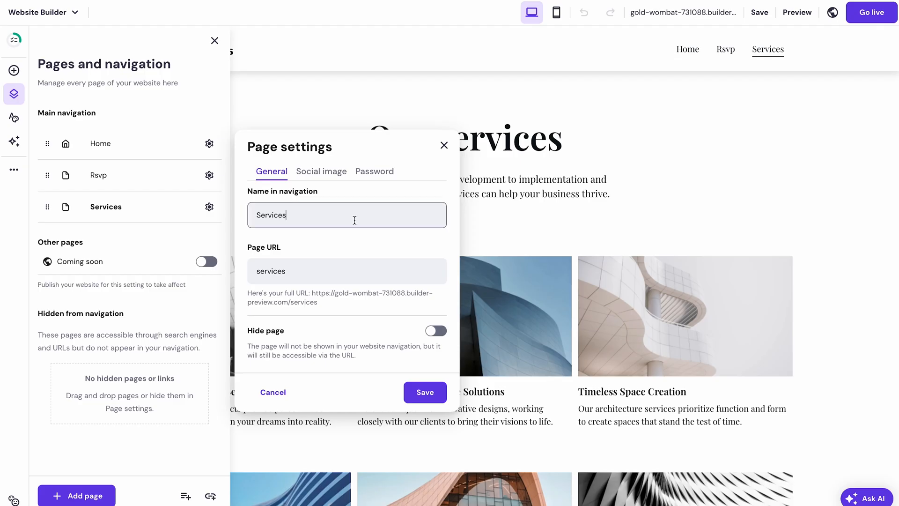
text(Gallery)
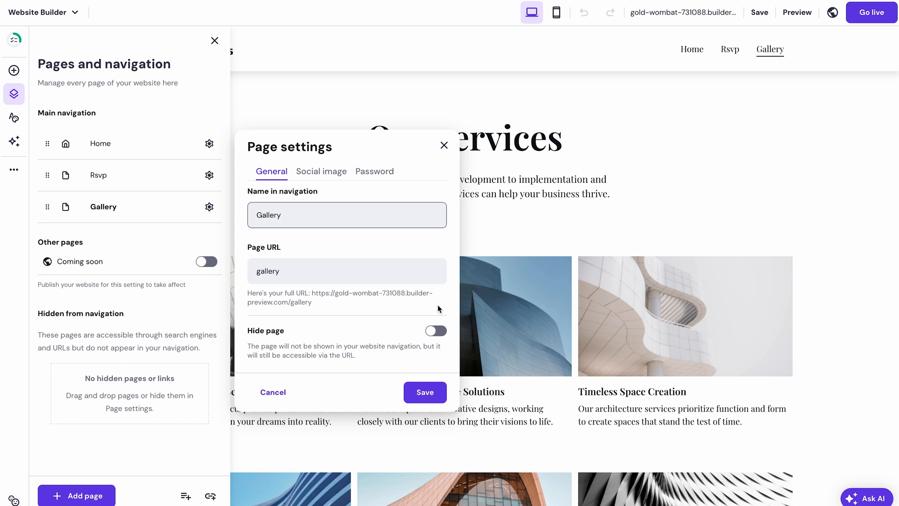
click(273, 392)
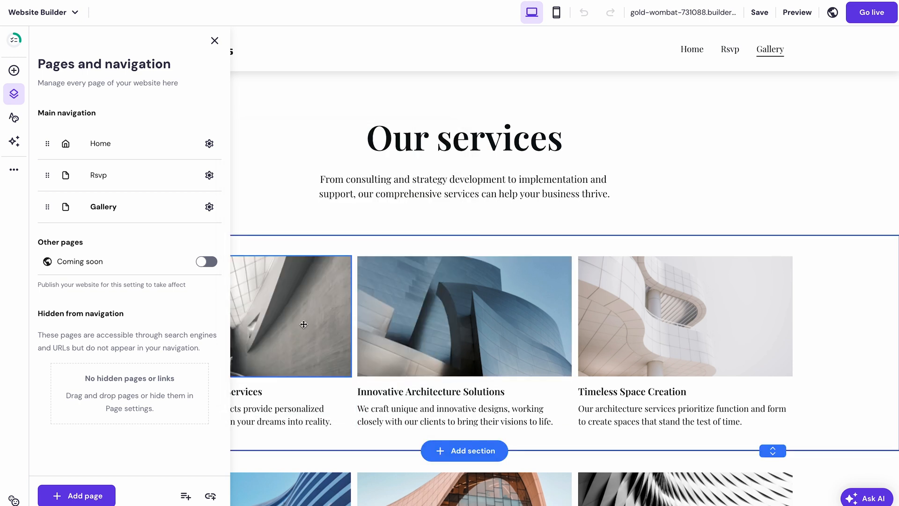
- Give the Engagement photo on the Gallery page a Slide entrance animation
click(215, 40)
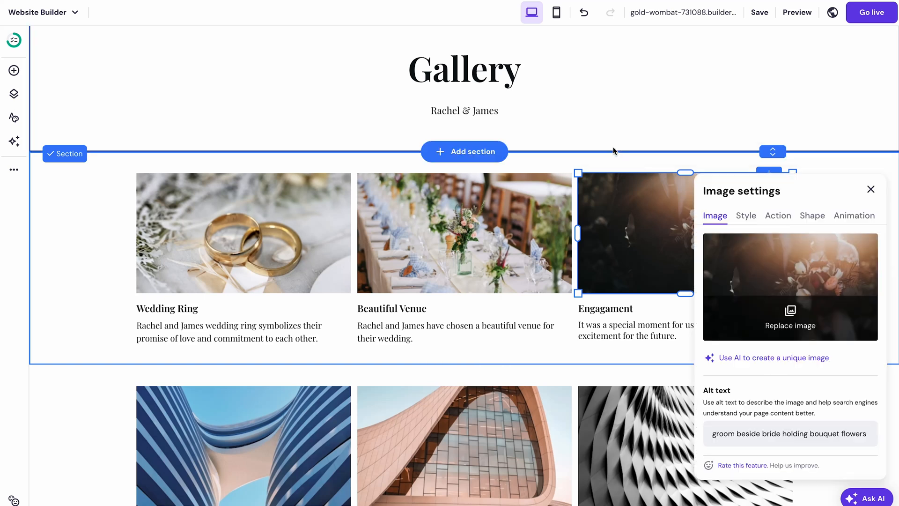
click(812, 215)
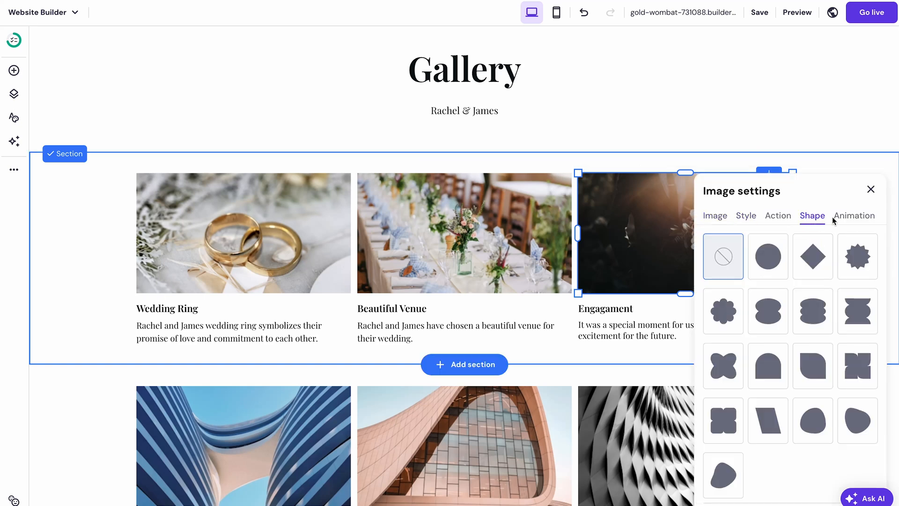
click(853, 216)
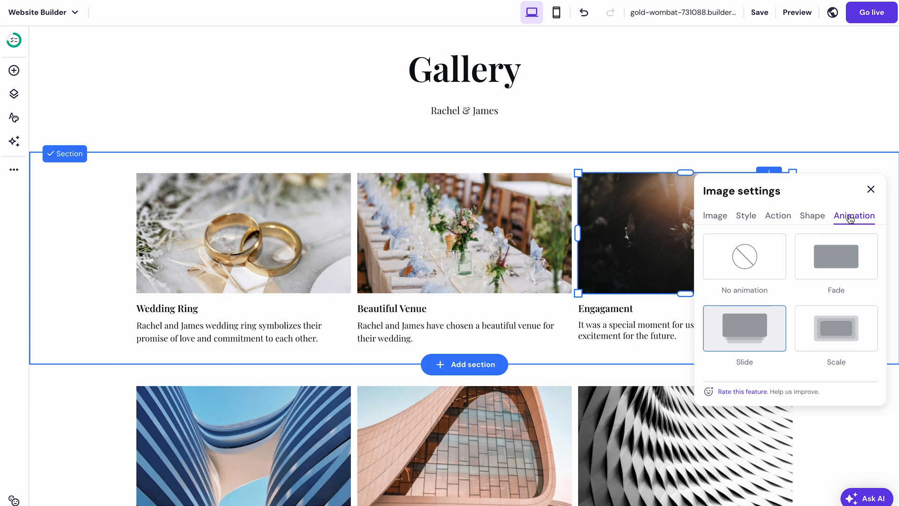
mouse_move(859, 202)
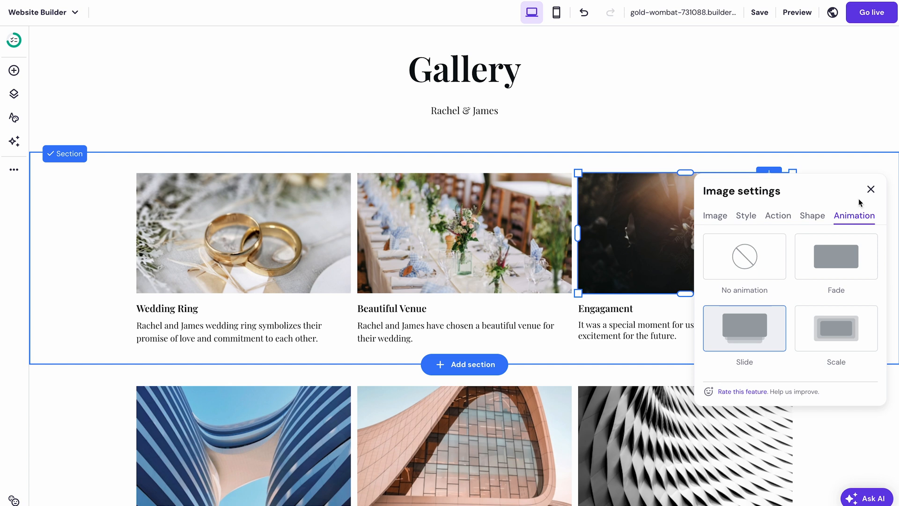
- Enable password protection on the Gallery page from Pages and navigation
click(870, 189)
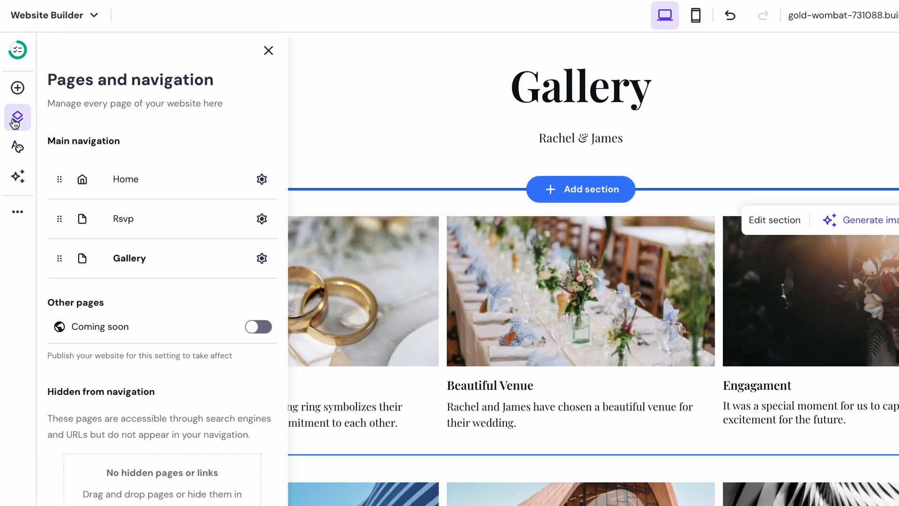
mouse_move(217, 218)
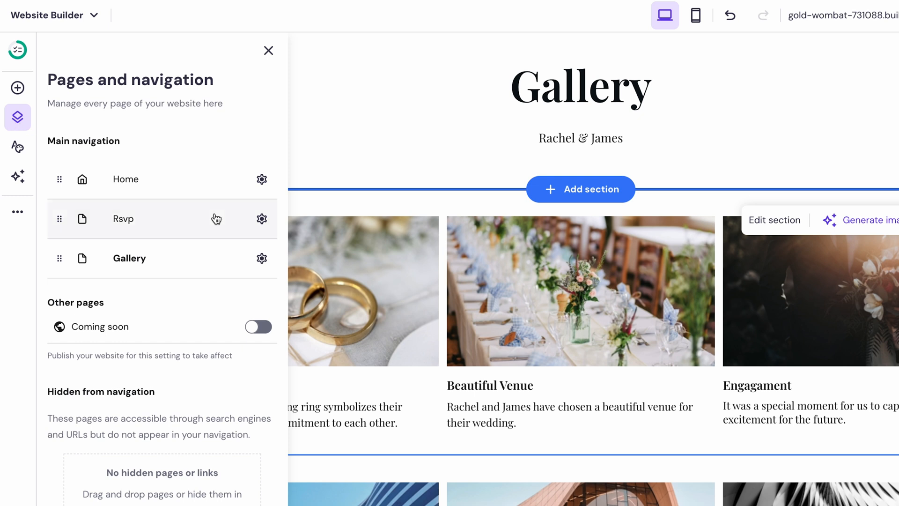
click(262, 258)
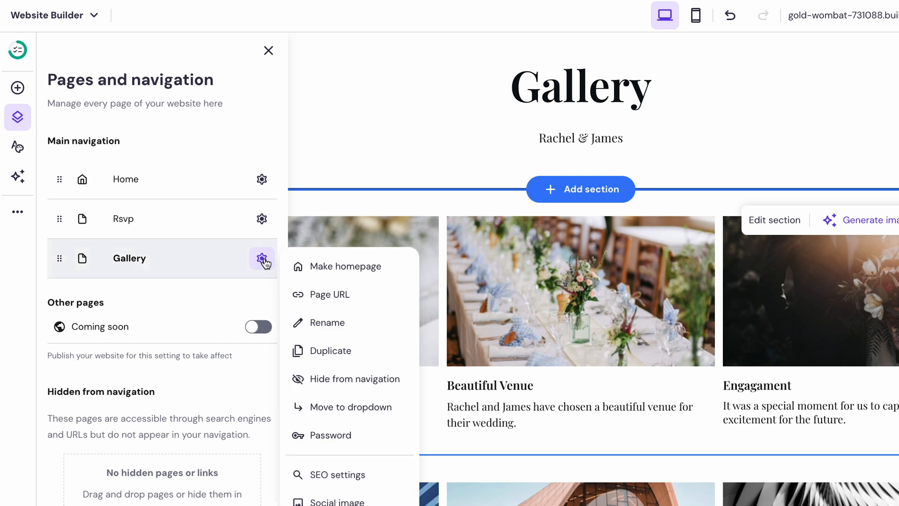
click(329, 435)
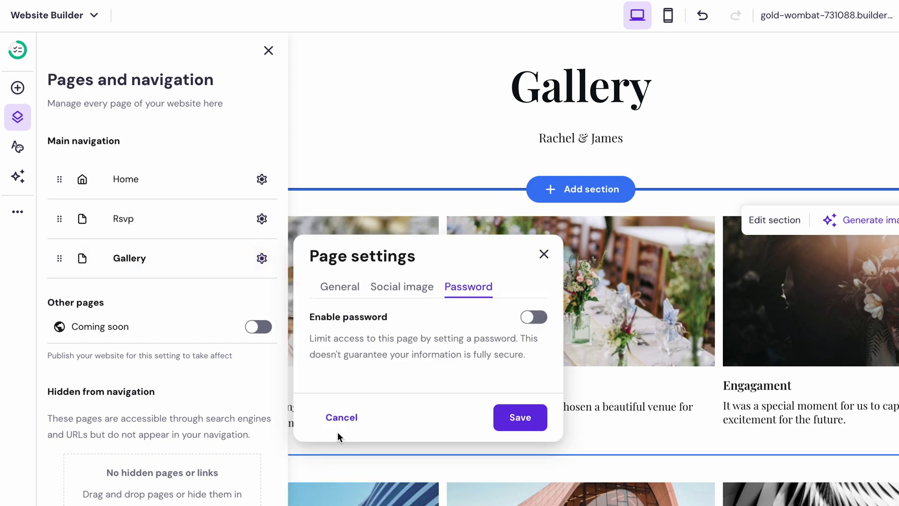
click(532, 316)
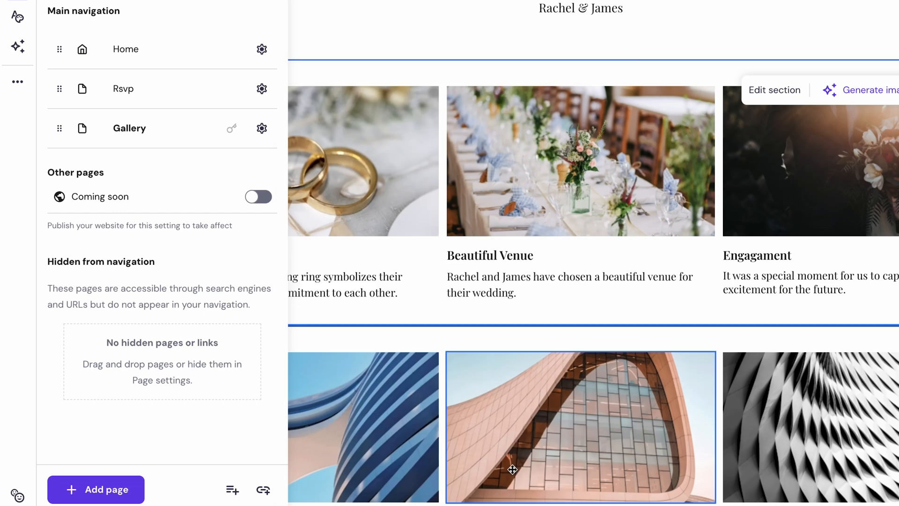
mouse_move(512, 470)
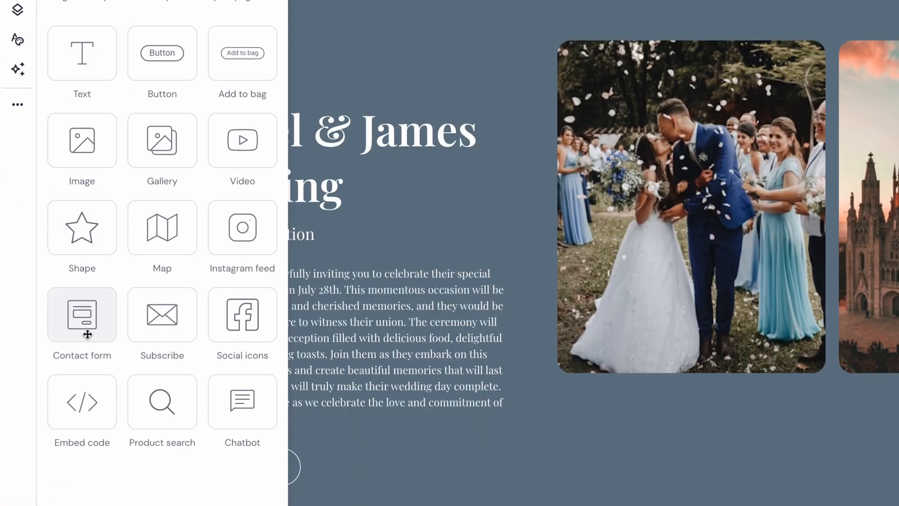
- Embed the logwork countdown timer script under the home hero photos via an Embed code element
click(82, 400)
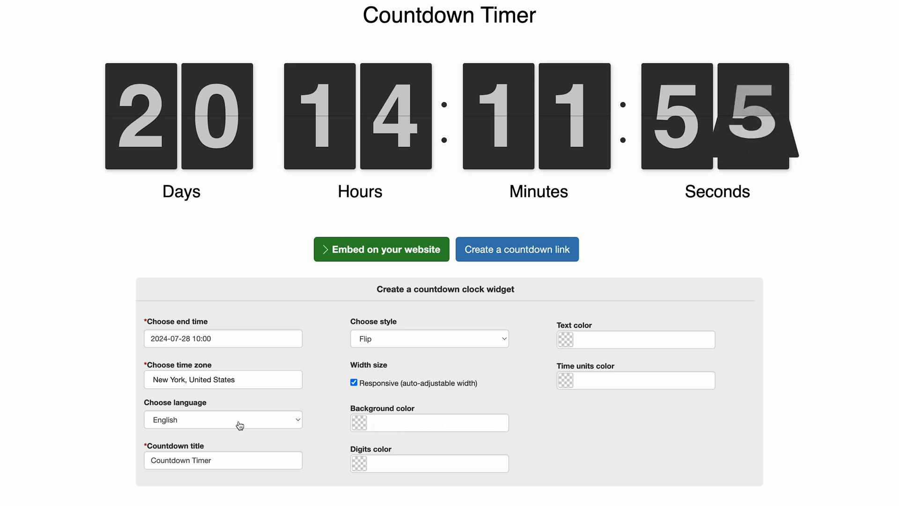
mouse_move(425, 354)
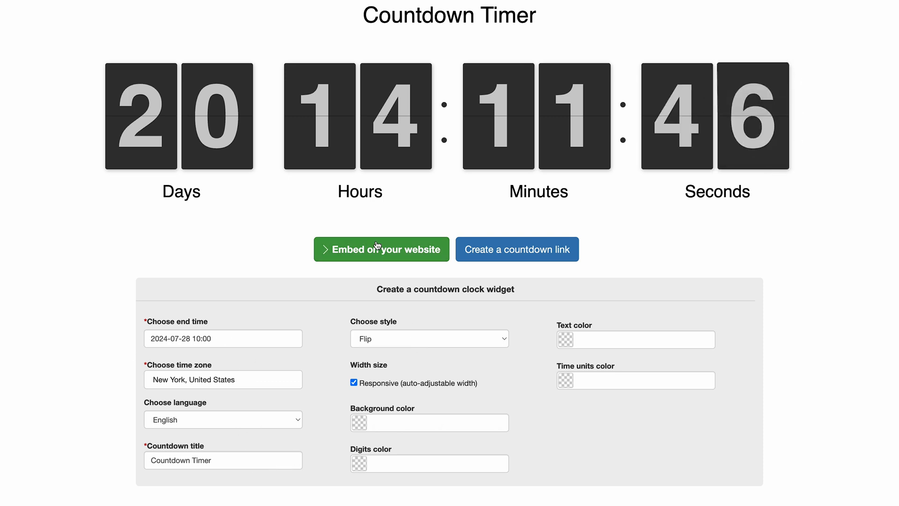
click(382, 249)
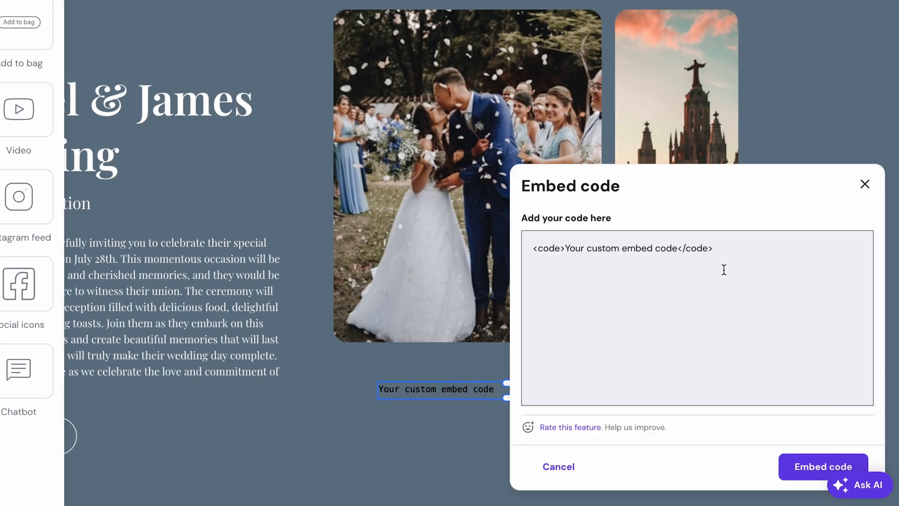
text(<script src="https://cdn.logwork.com/widget/countdown.js"></script><a href="https://logwork.com/countdown-timer" class="countdown-timer" data-timezone="America/New_York" data-date="2024-07-28 10:00">Countdown Timer</a>)
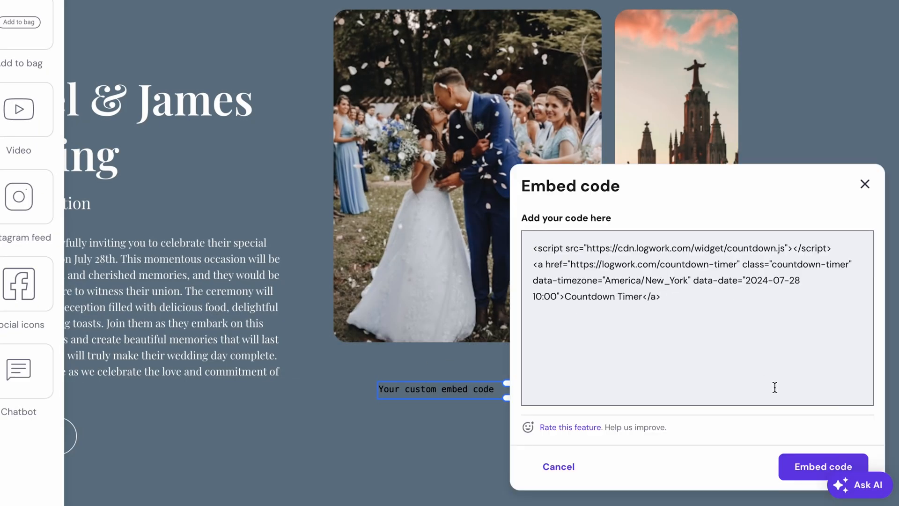
click(822, 466)
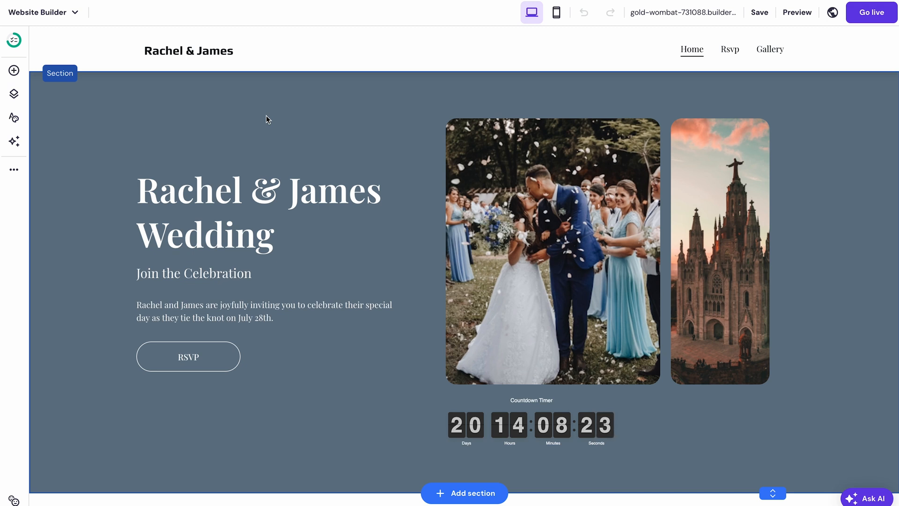
click(507, 356)
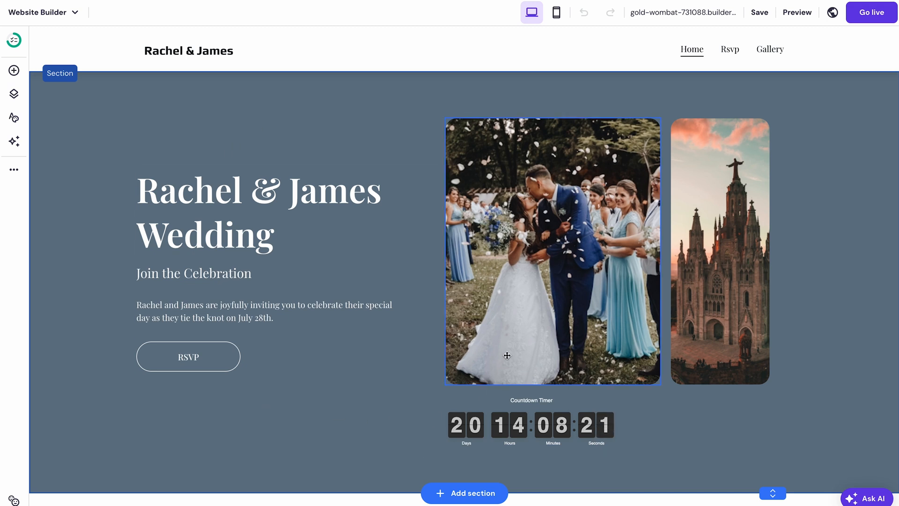
mouse_move(406, 271)
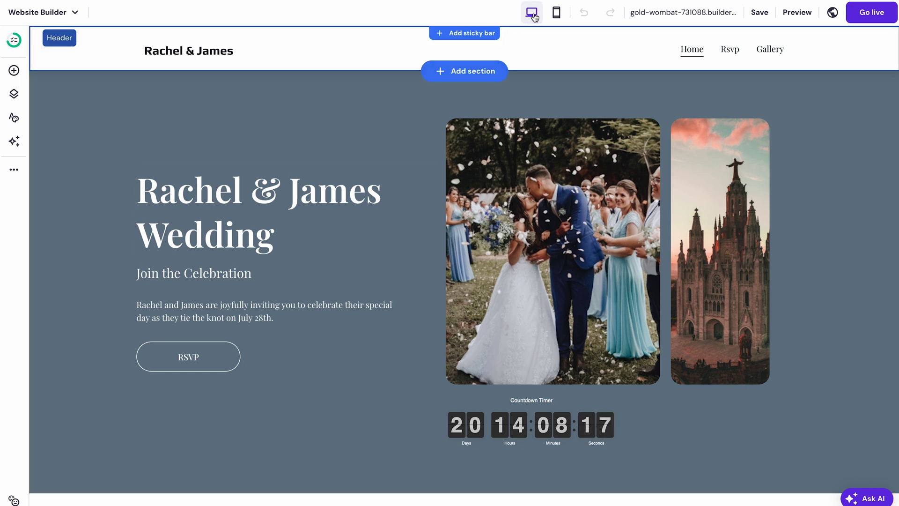
click(556, 12)
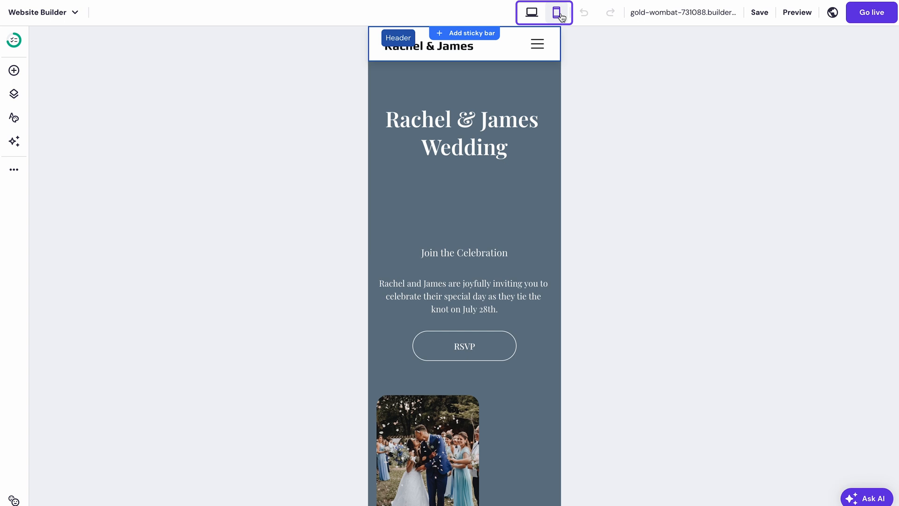
scroll(down, 3)
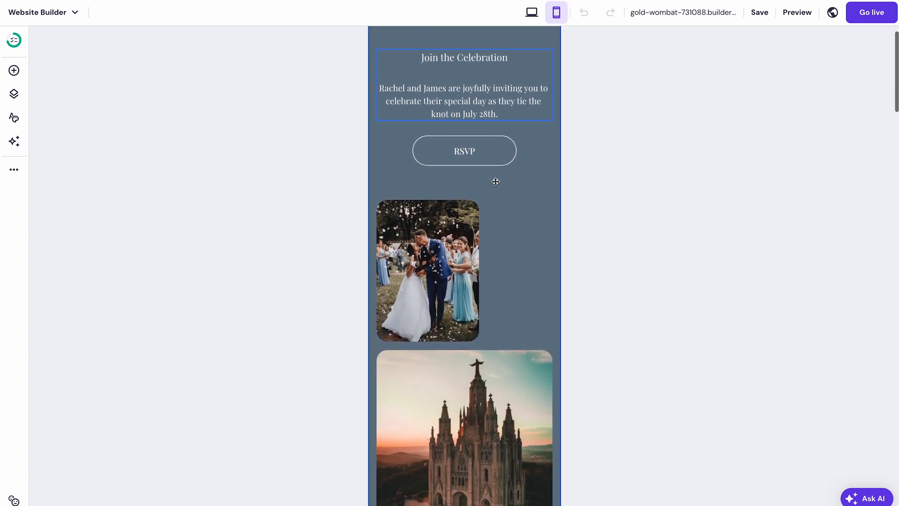
scroll(down, 3)
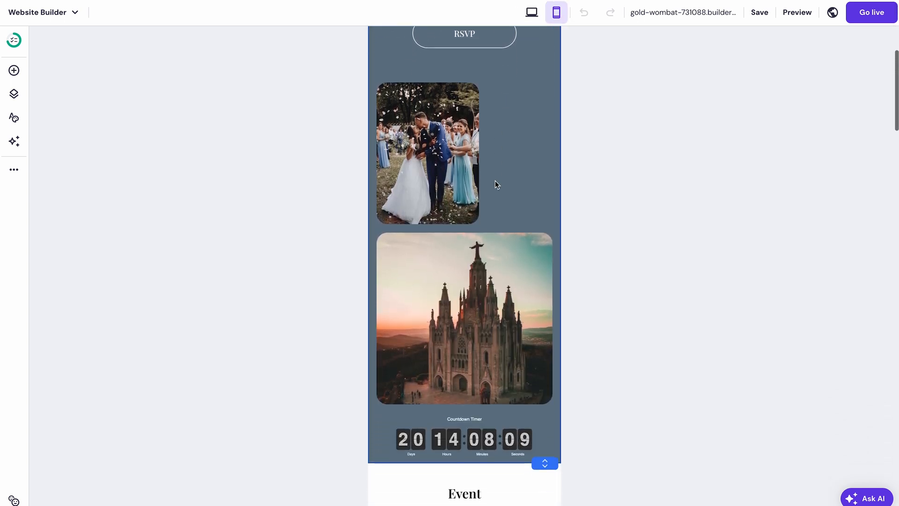
scroll(down, 3)
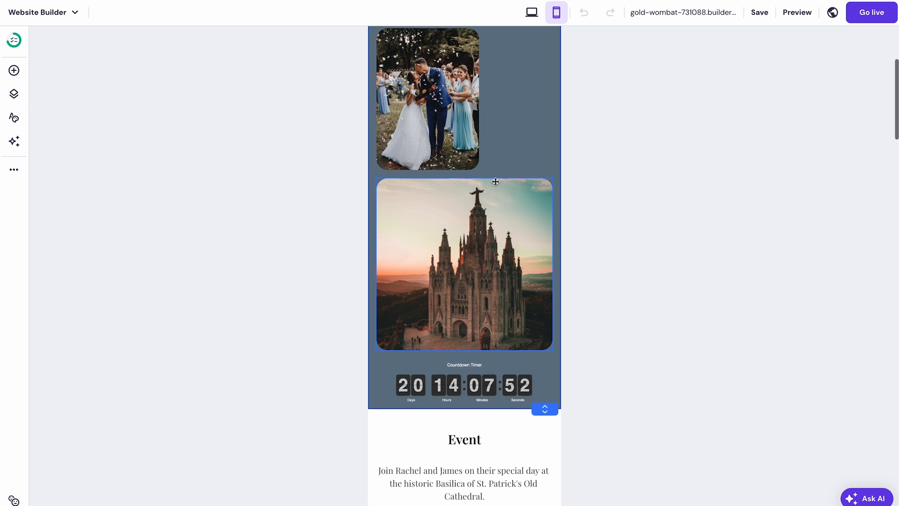
scroll(up, 3)
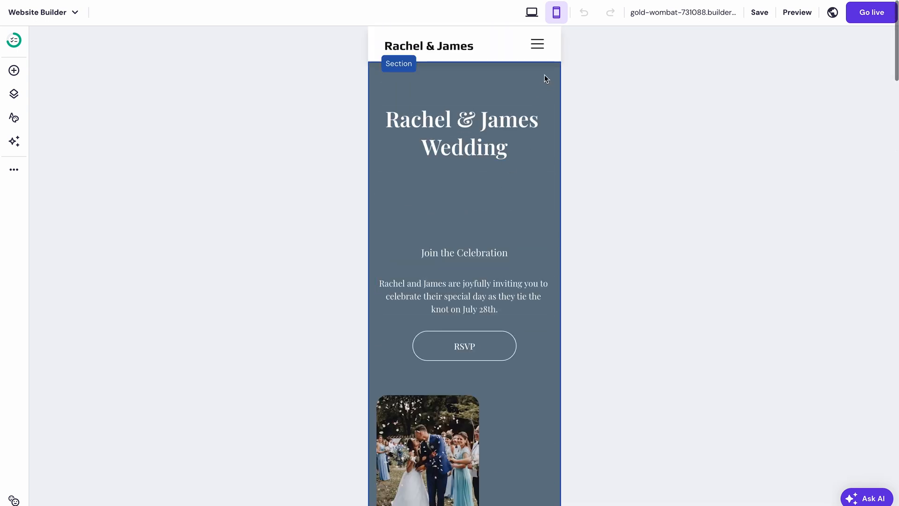
click(530, 12)
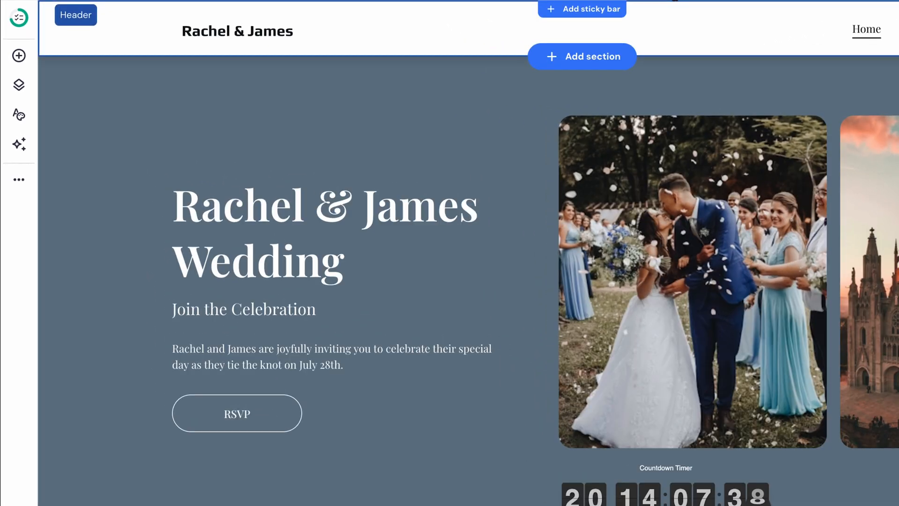
- In SEO settings, set the Home page to be hidden from search results
click(19, 180)
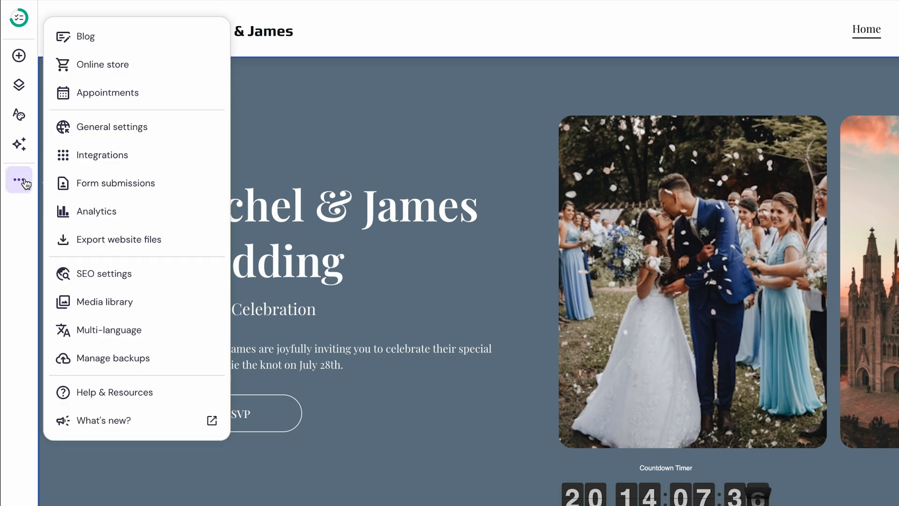
click(104, 273)
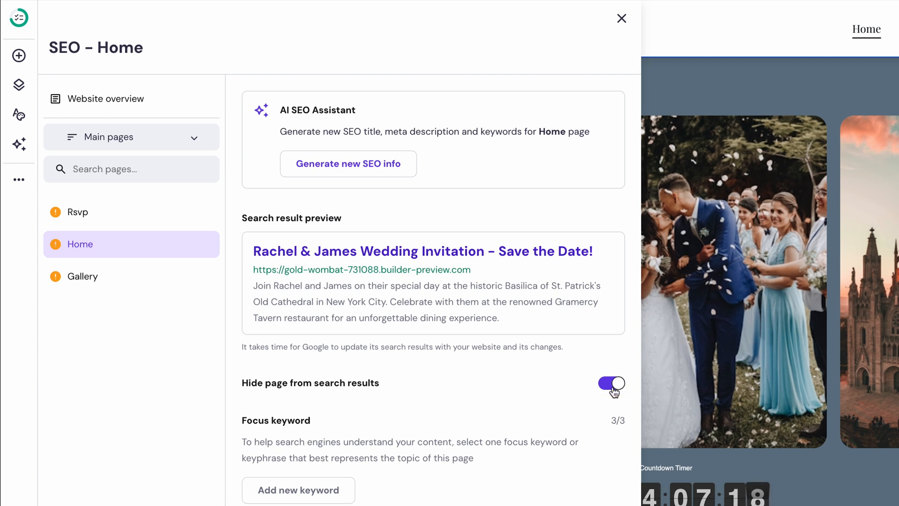
click(621, 19)
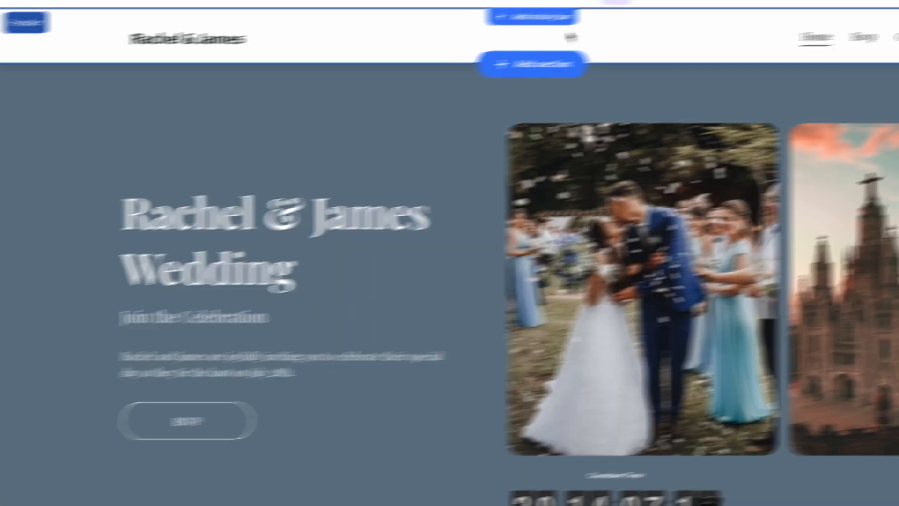
- Connect the site to myweddingwebsites.xyz and publish it live
click(629, 17)
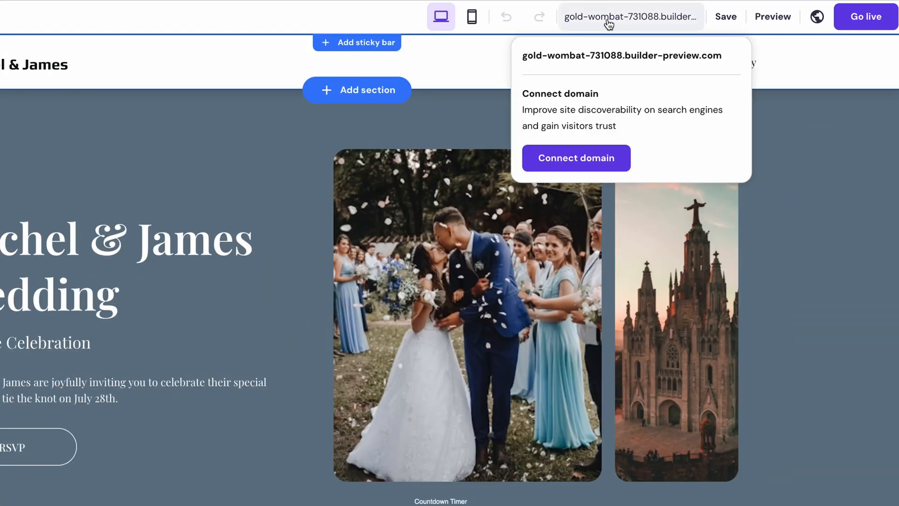
click(576, 157)
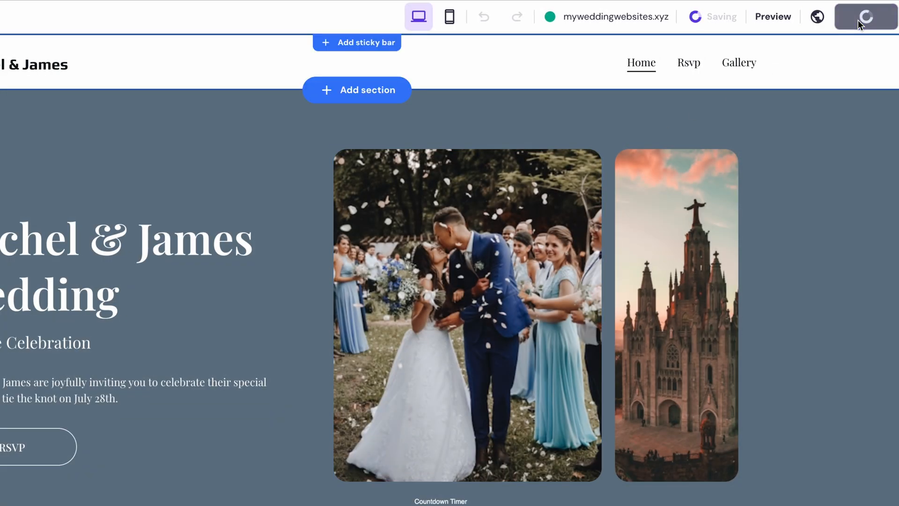
click(866, 16)
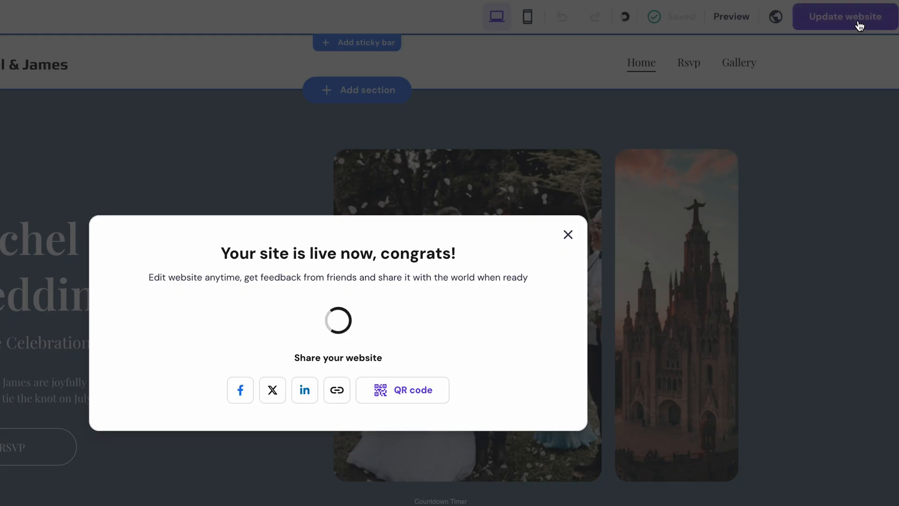